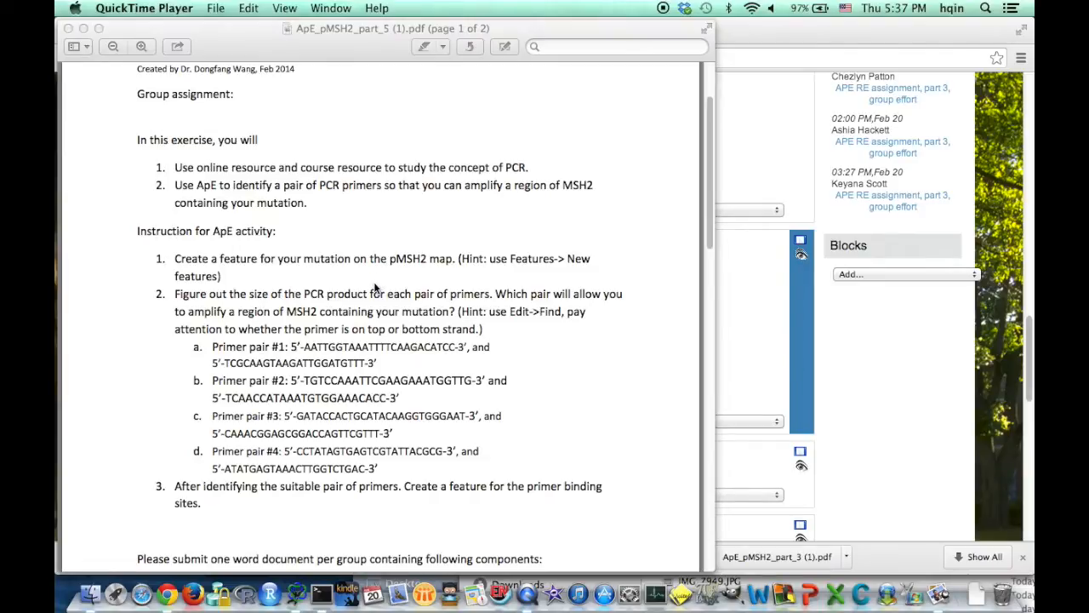
Scroll the assignment PDF and select primer pair #1's first primer sequence.
click(383, 298)
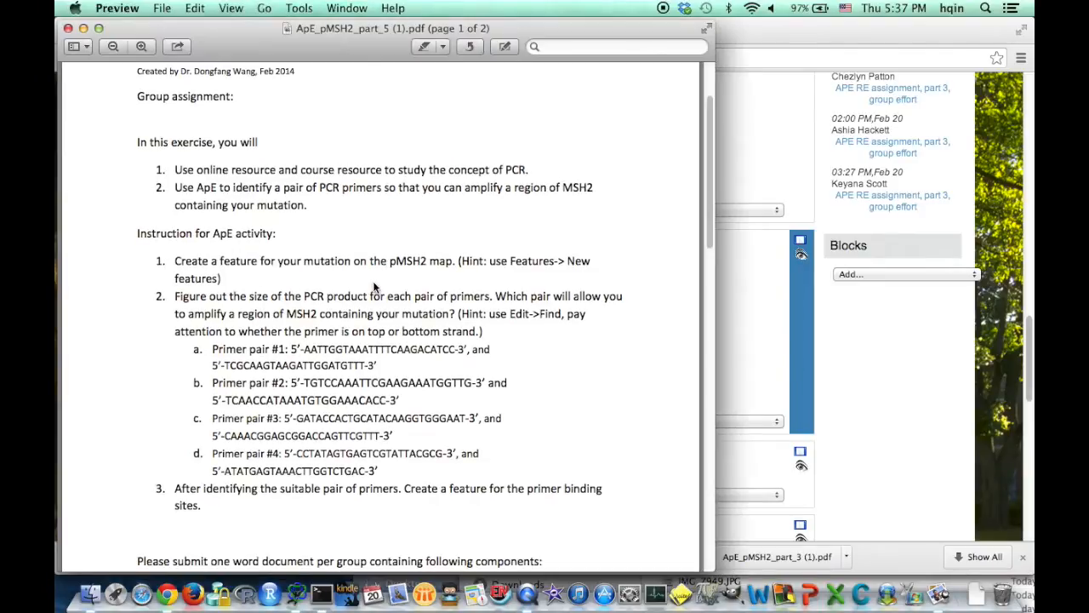
scroll(down, 3)
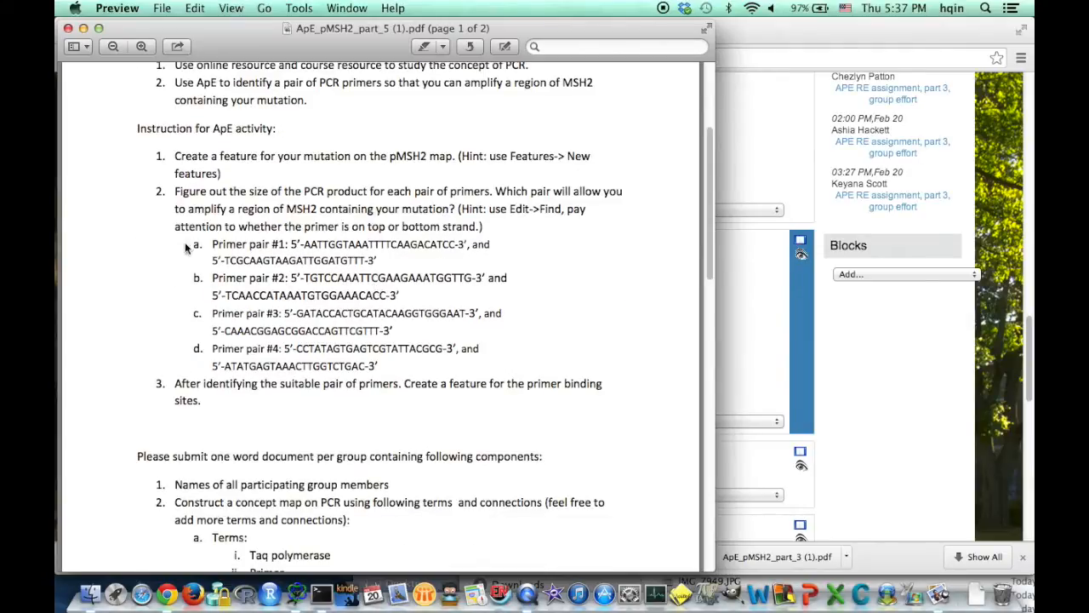
mouse_move(289, 230)
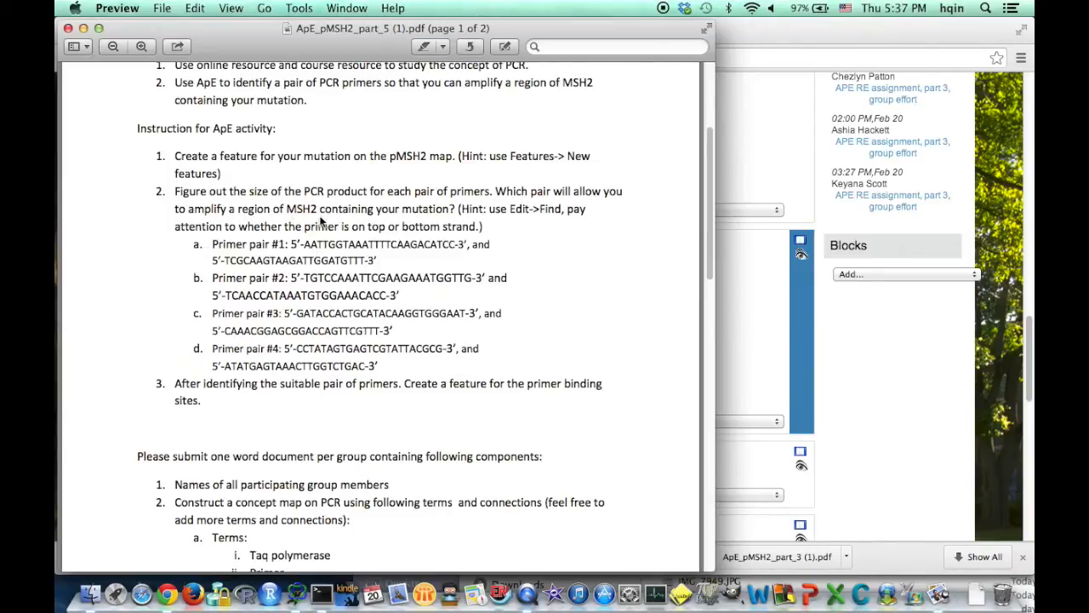
mouse_move(373, 153)
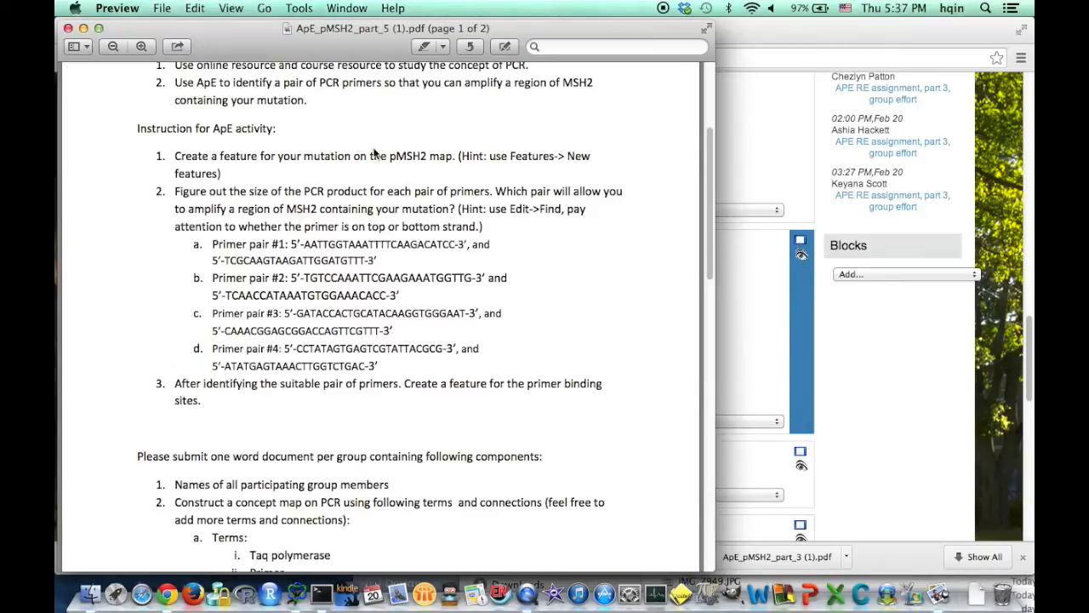
double_click(409, 155)
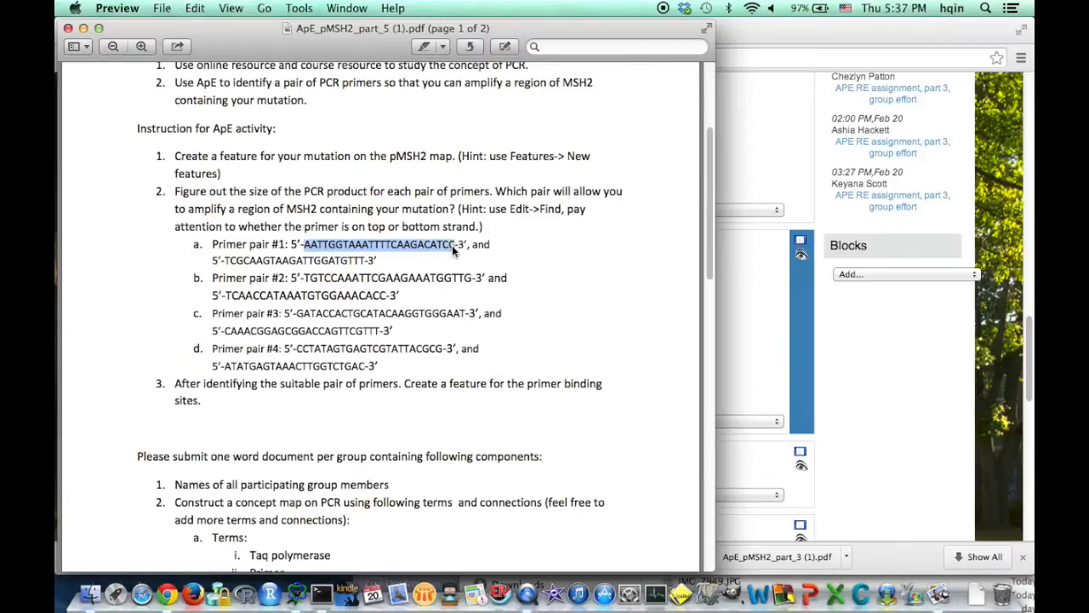
click(194, 8)
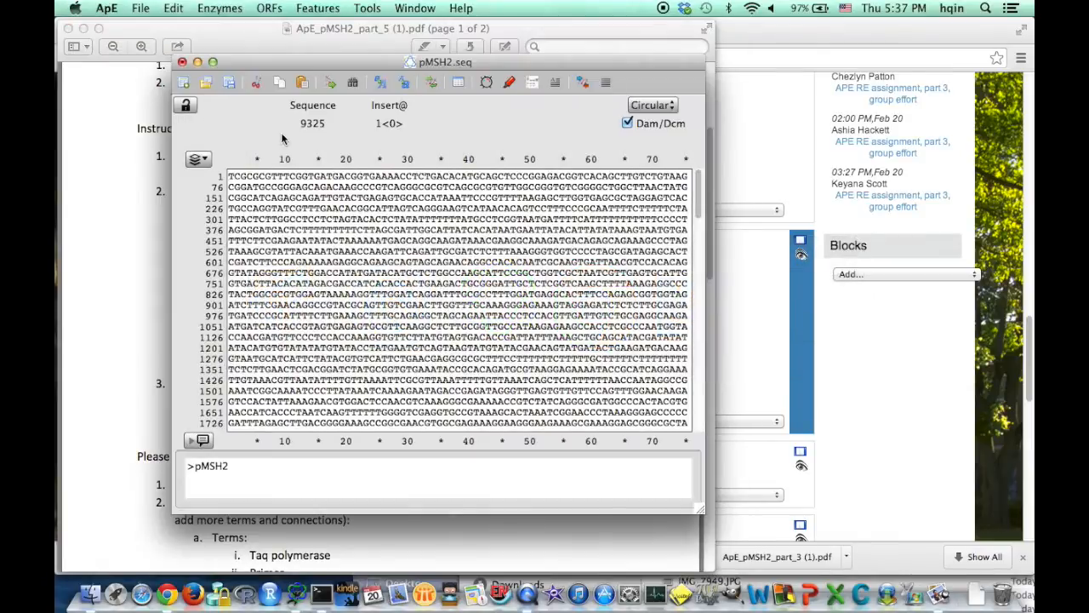
Search pMSH2 for primer AATTGGTAAATTTTCAAGACATCC, locating its binding site.
drag(442, 61, 396, 45)
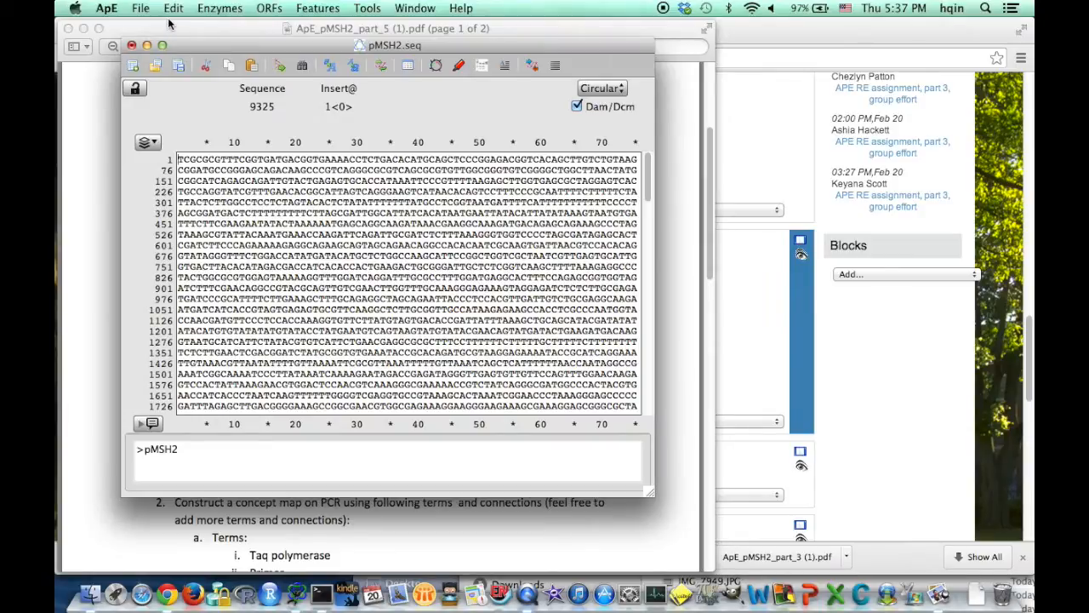
click(173, 8)
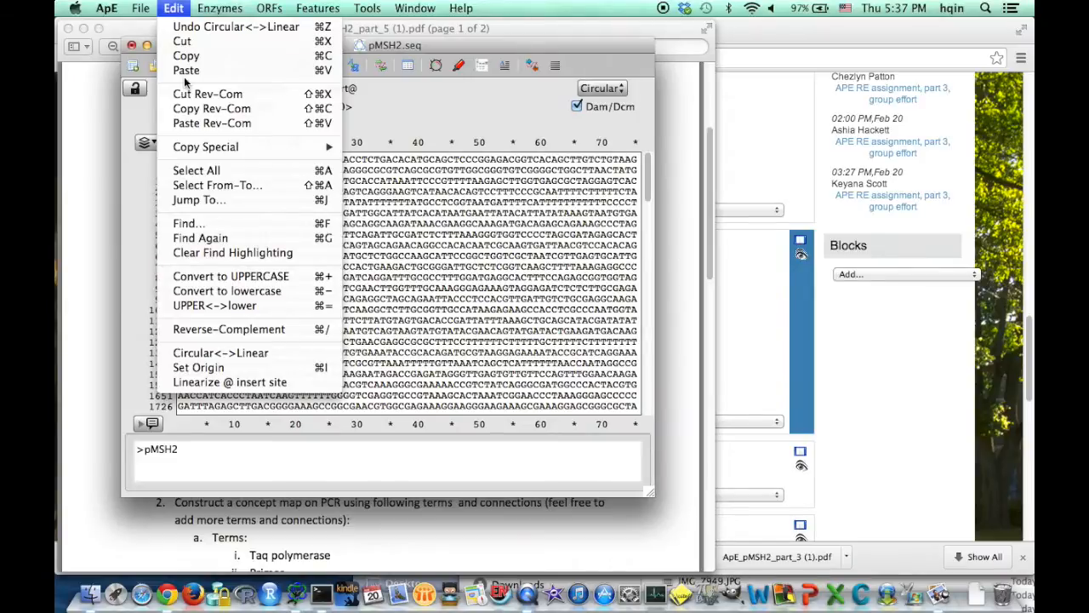
click(188, 223)
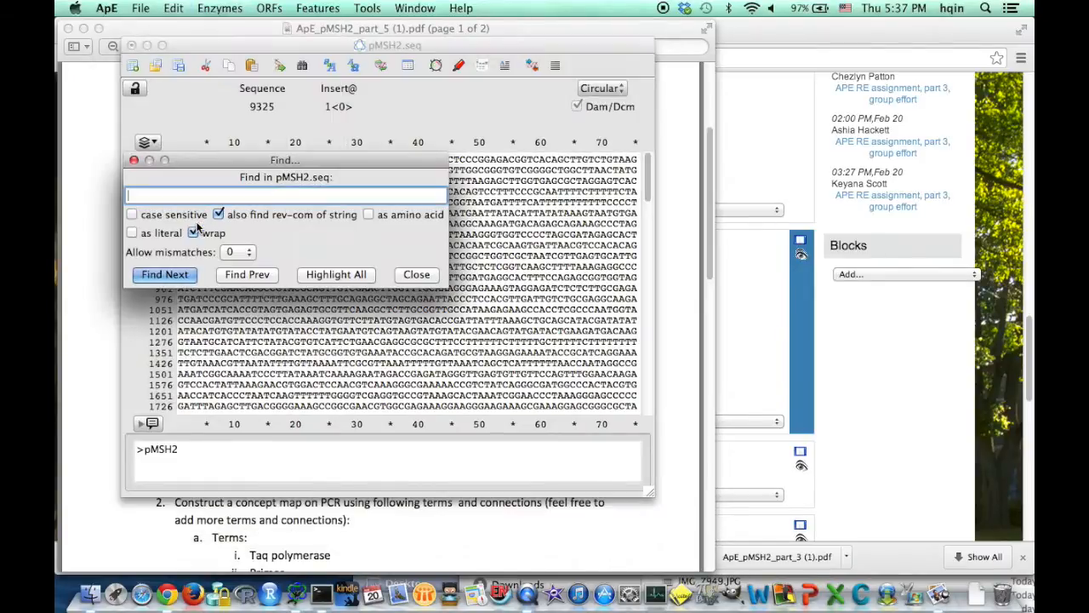
text(AATTGGTAAATTTTCAAGACATCC)
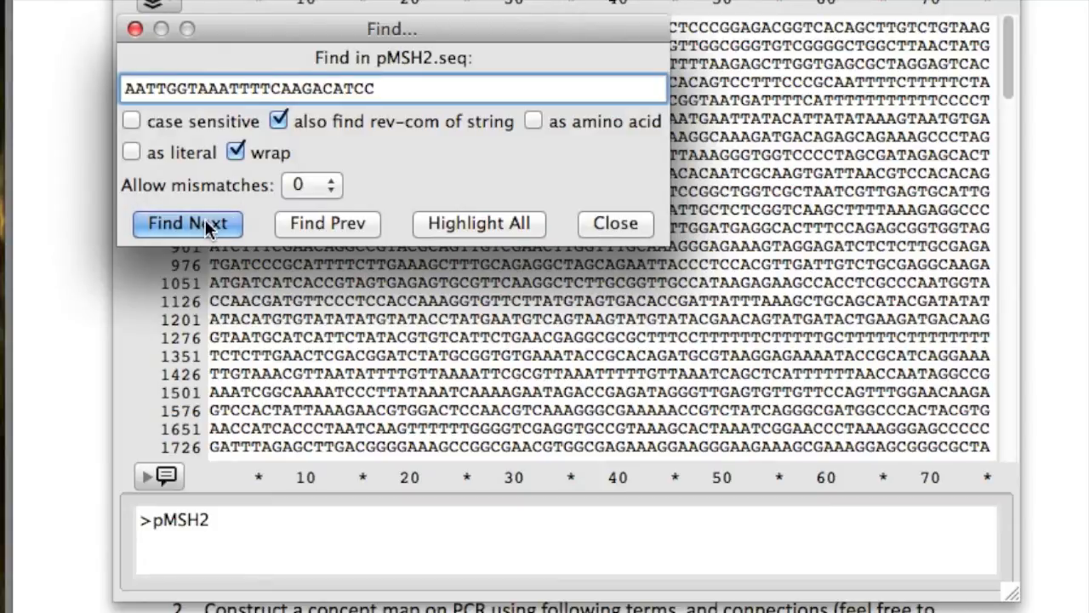
click(188, 223)
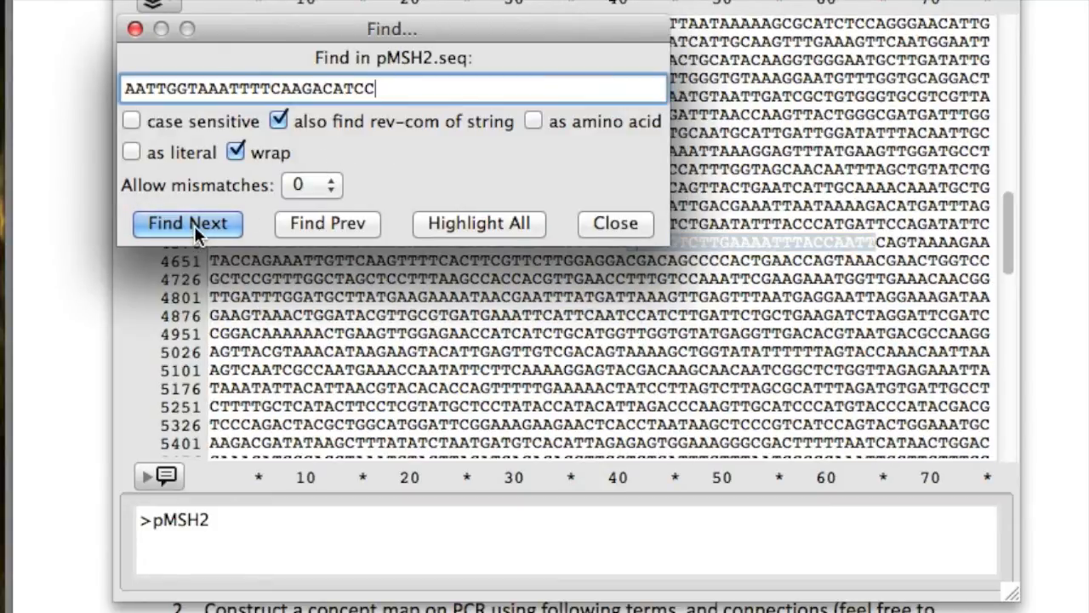
click(187, 223)
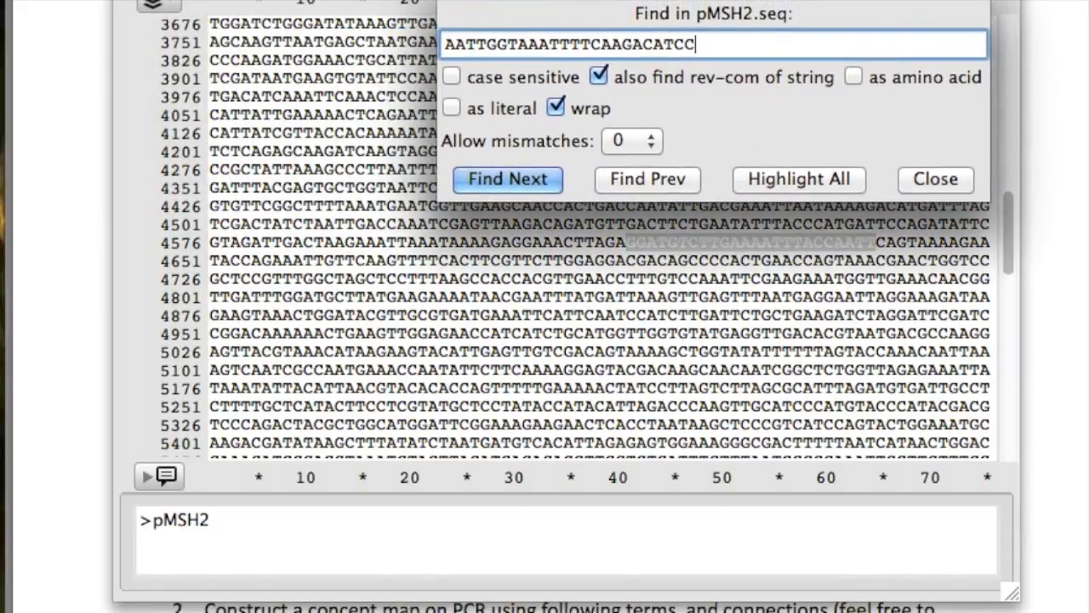
mouse_move(649, 274)
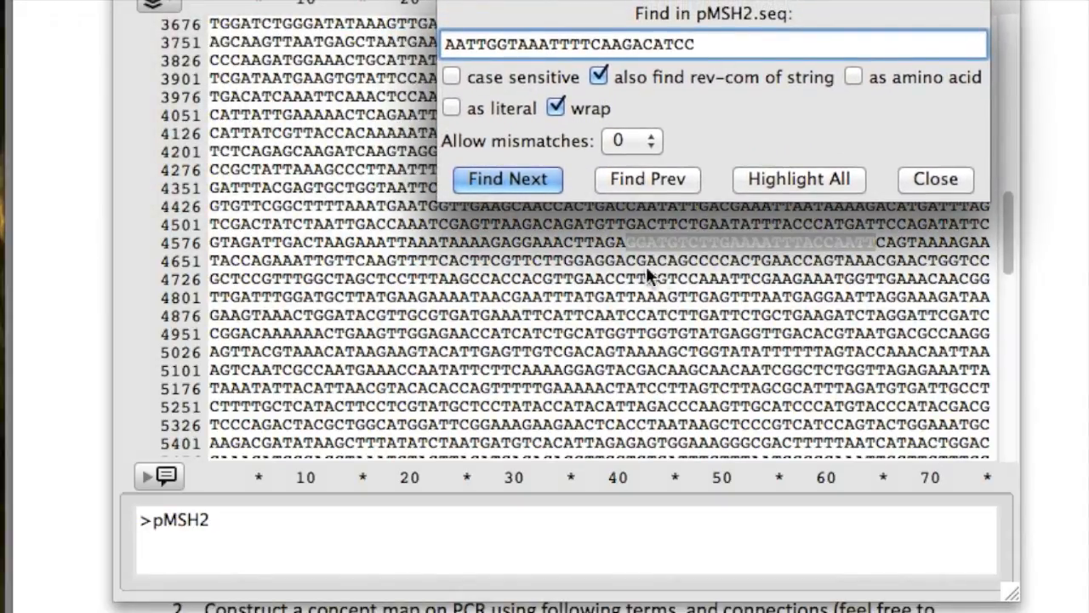
mouse_move(714, 247)
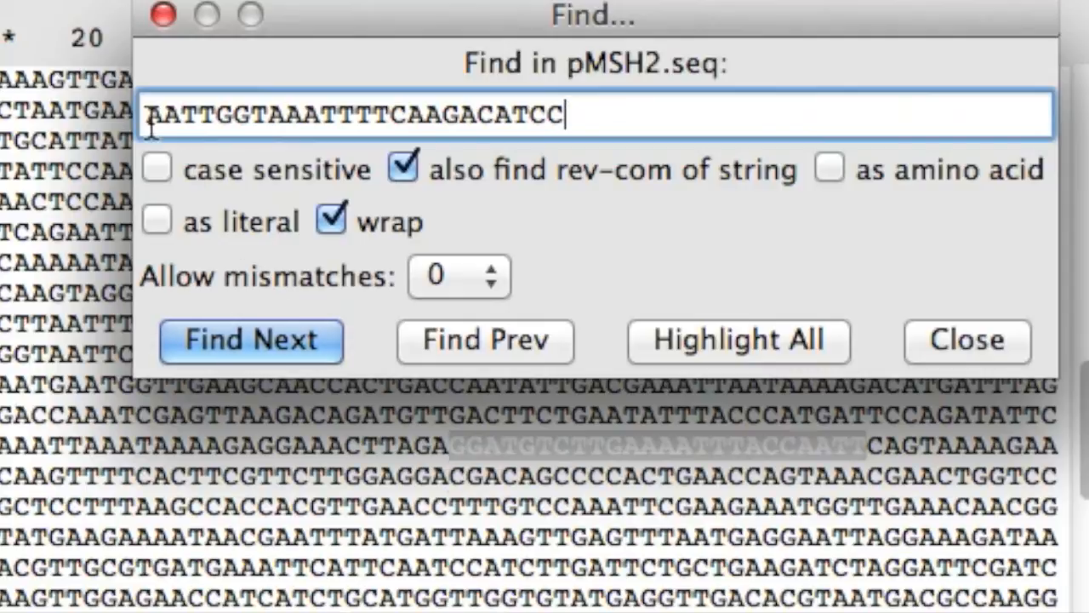
mouse_move(856, 459)
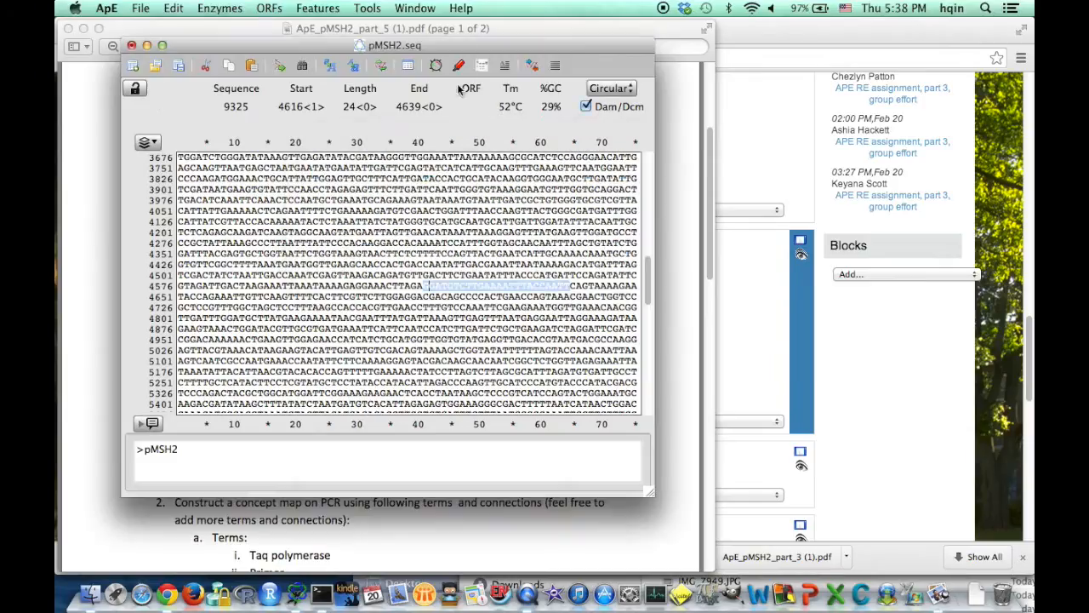
Annotate bases 4616–4639 as reverse-complement feature A.
click(317, 7)
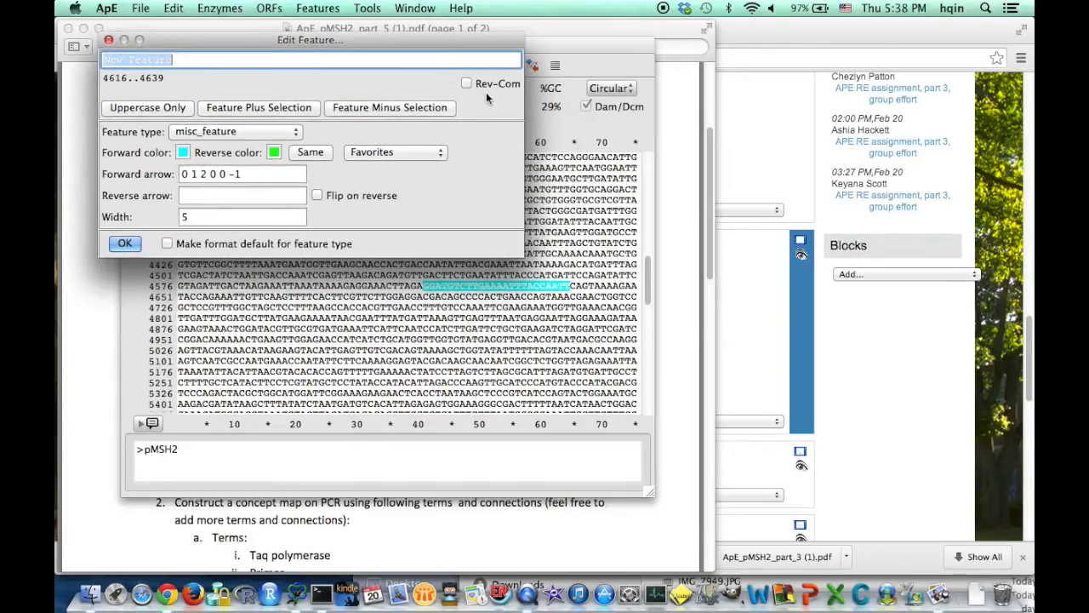
click(465, 83)
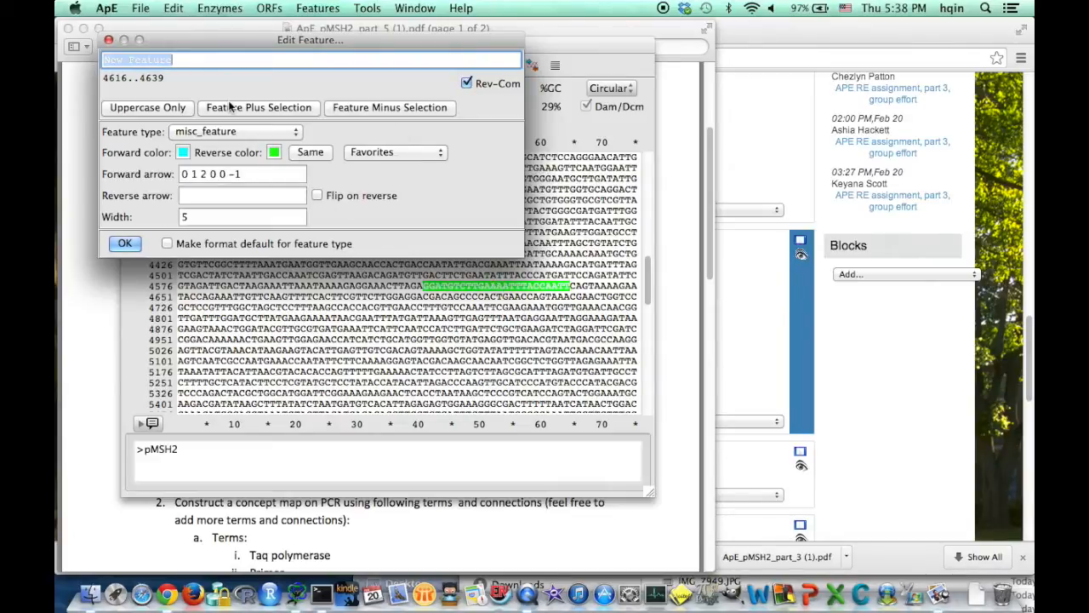
text(A)
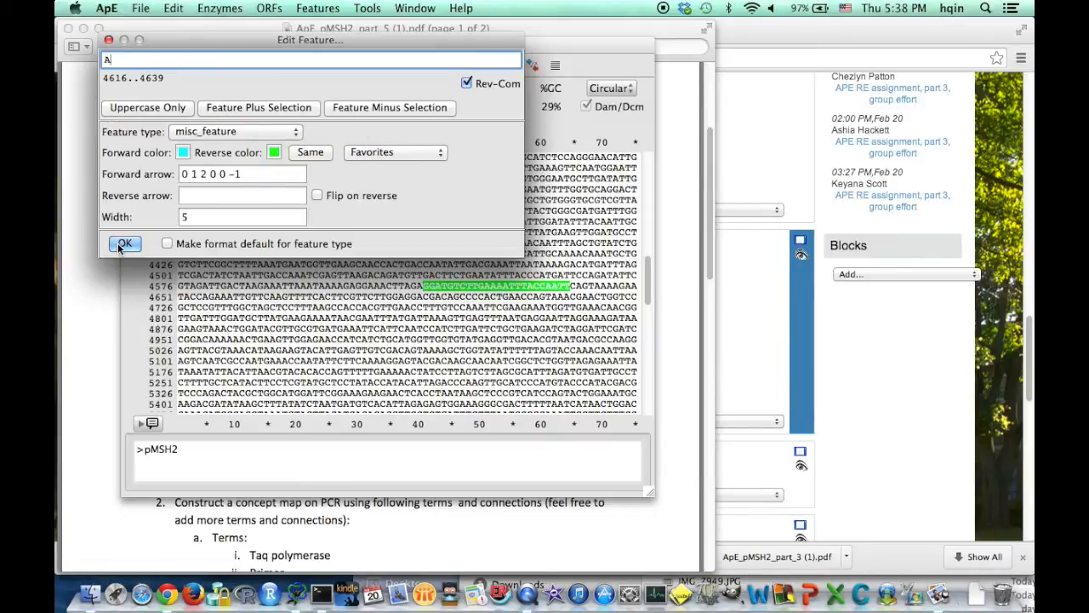
click(124, 243)
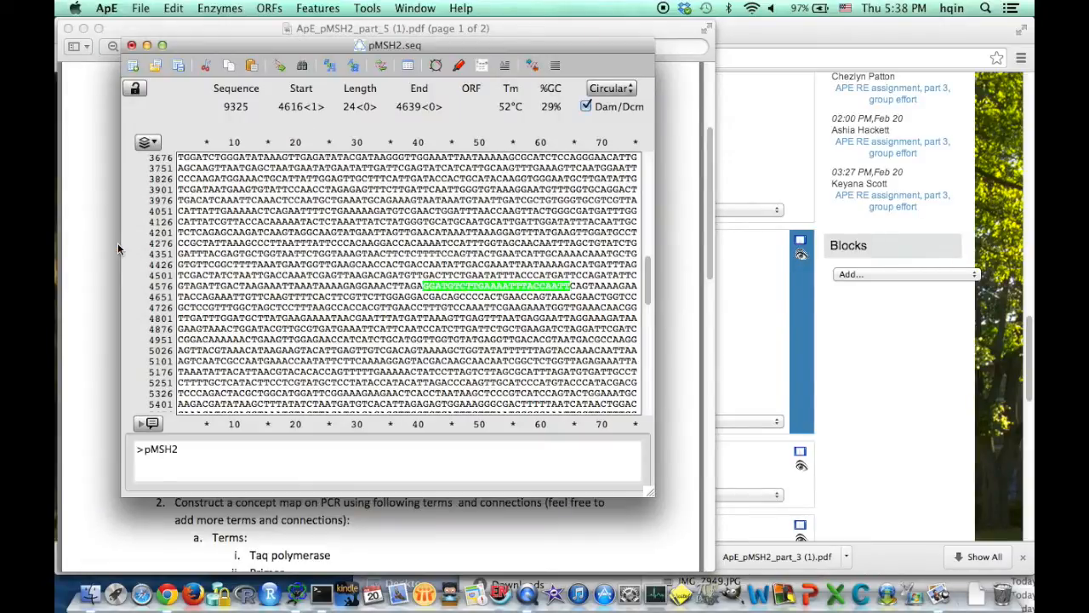
mouse_move(135, 87)
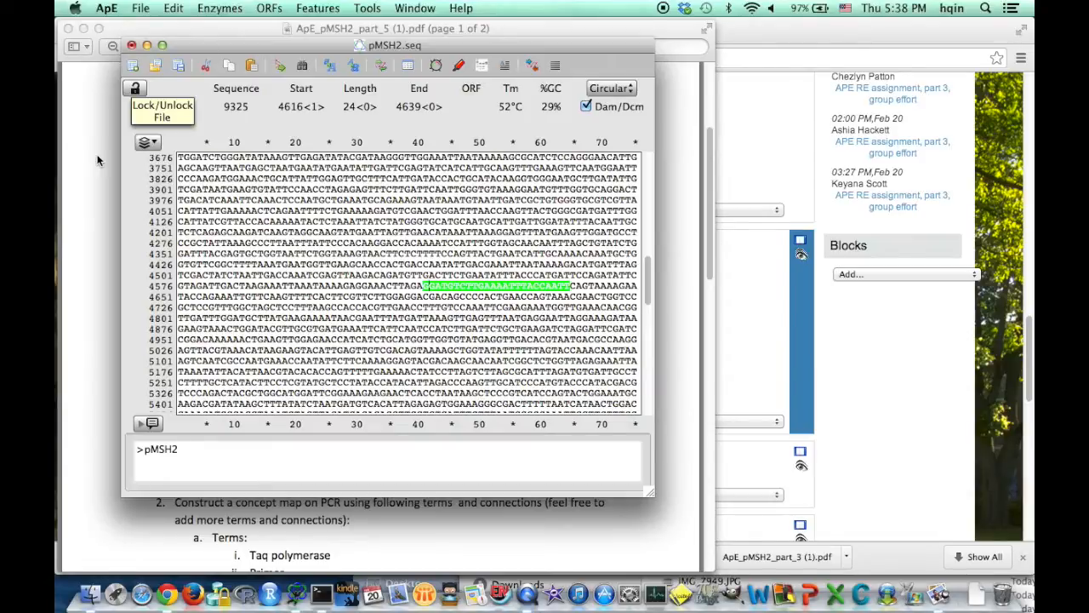
click(135, 88)
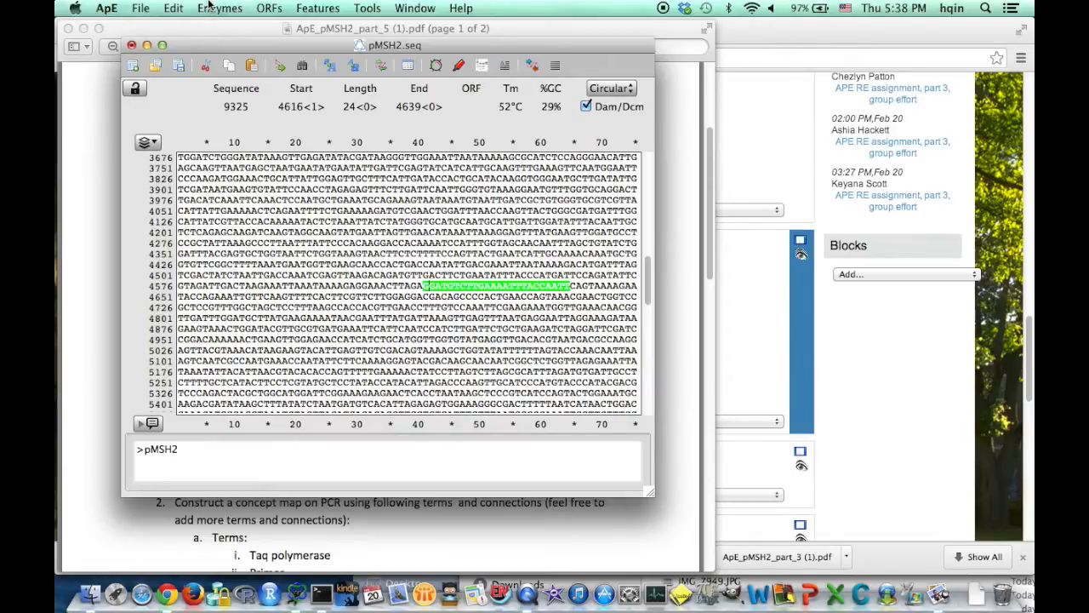
click(220, 8)
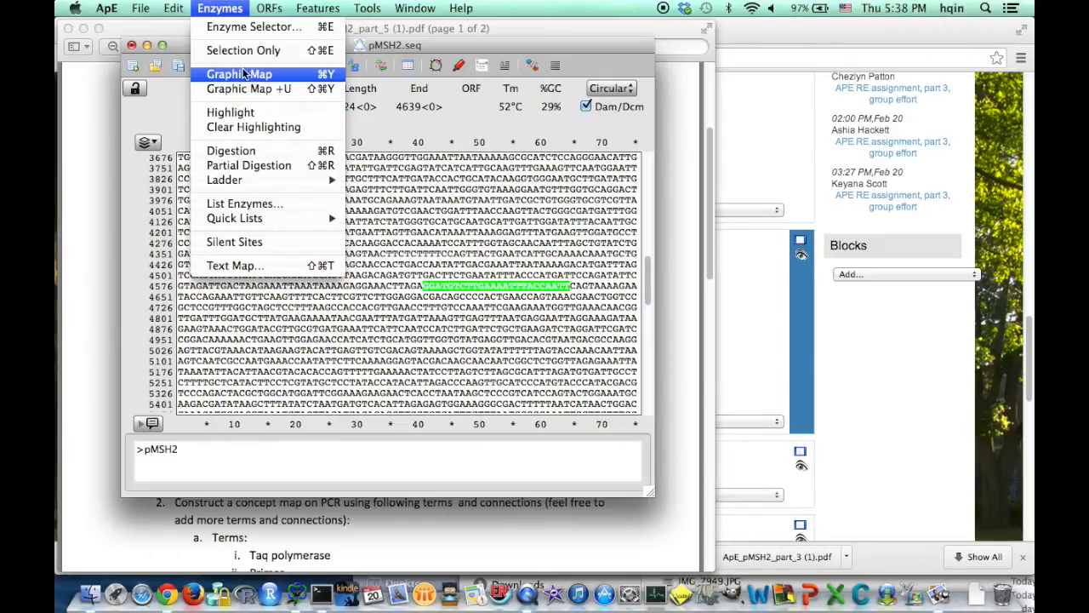
click(240, 74)
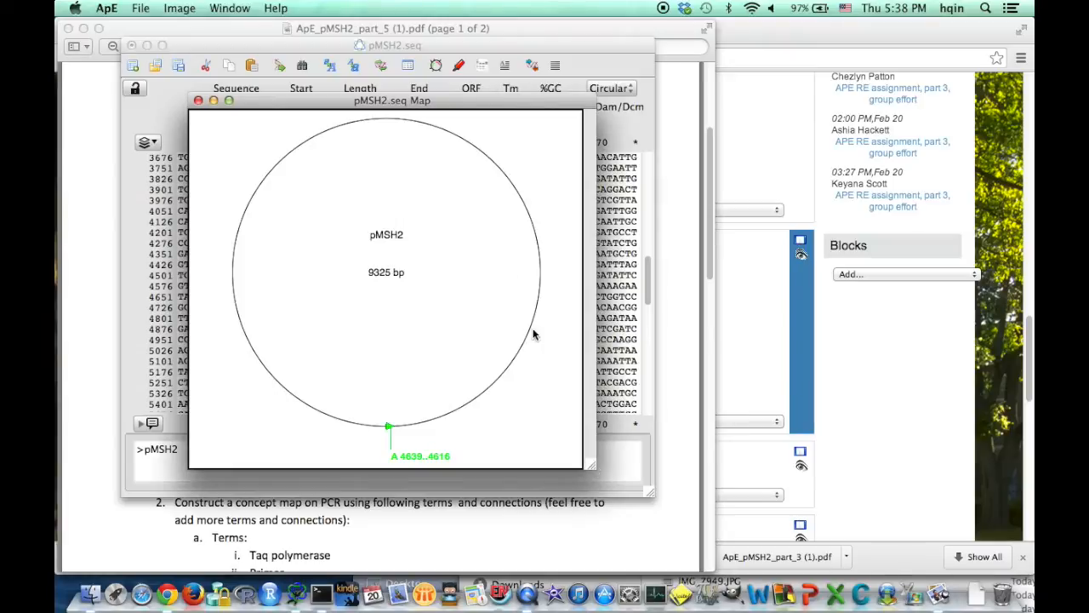
mouse_move(389, 440)
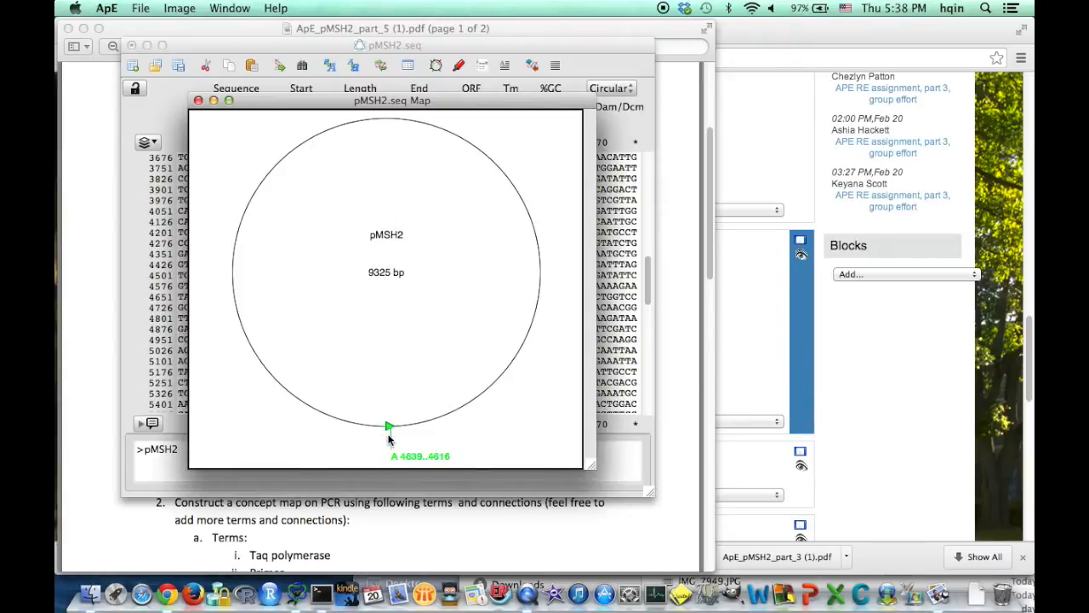
mouse_move(534, 312)
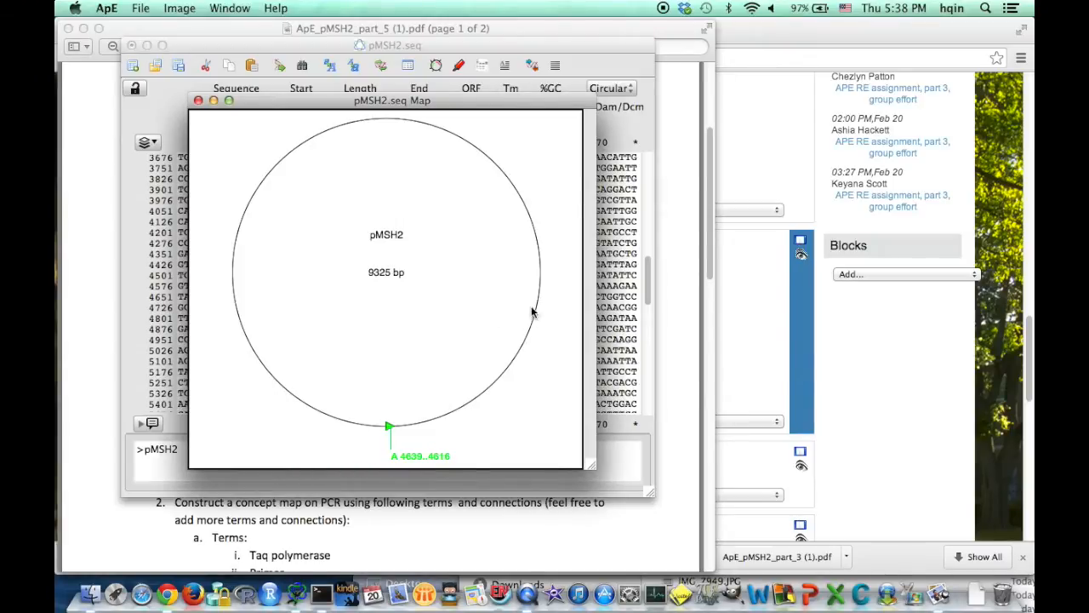
mouse_move(332, 362)
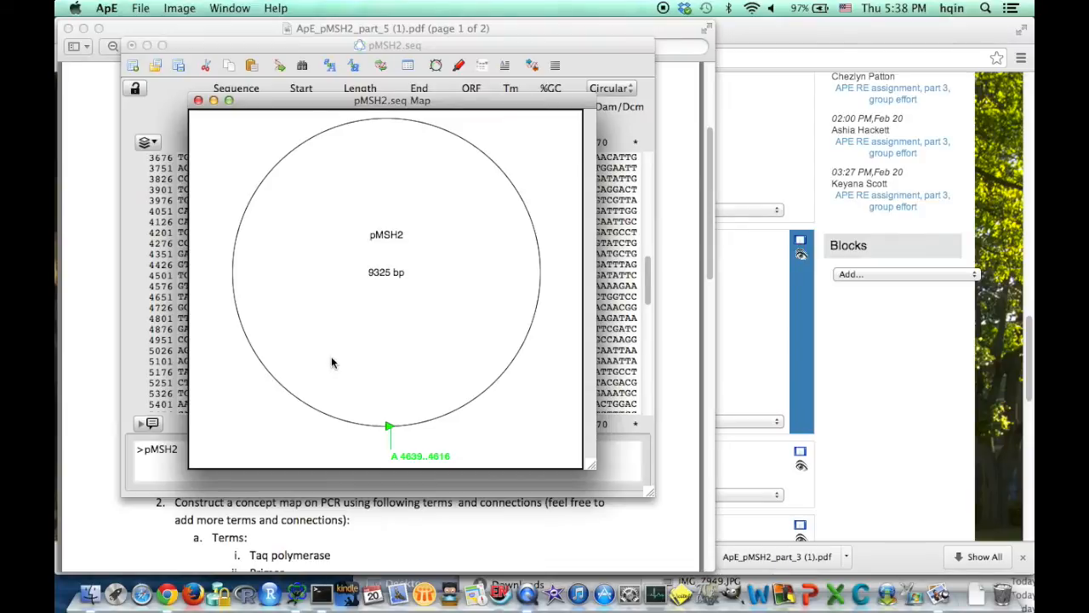
mouse_move(394, 430)
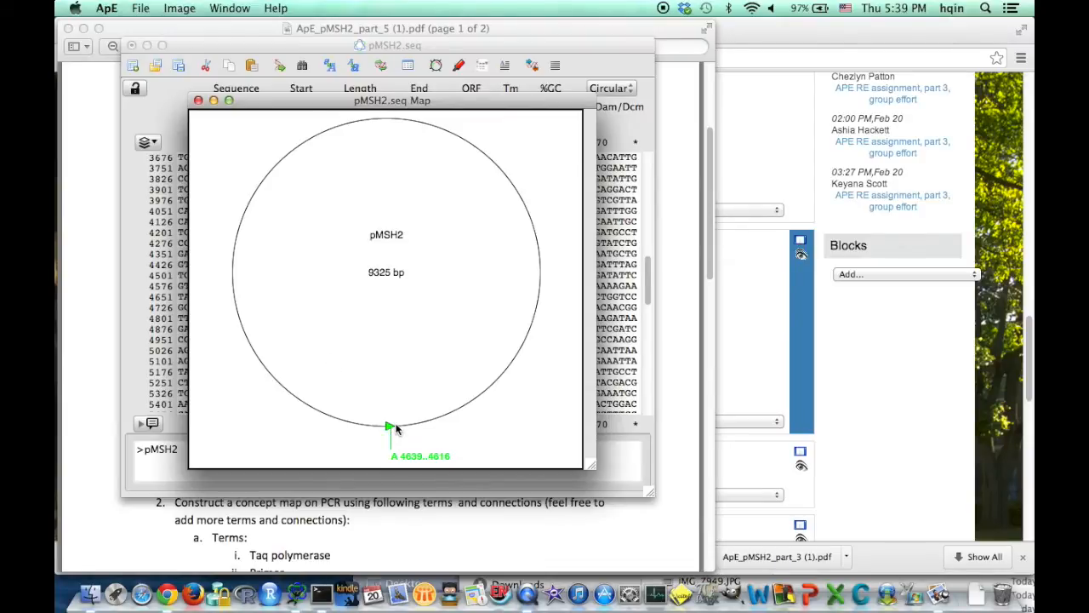
mouse_move(285, 385)
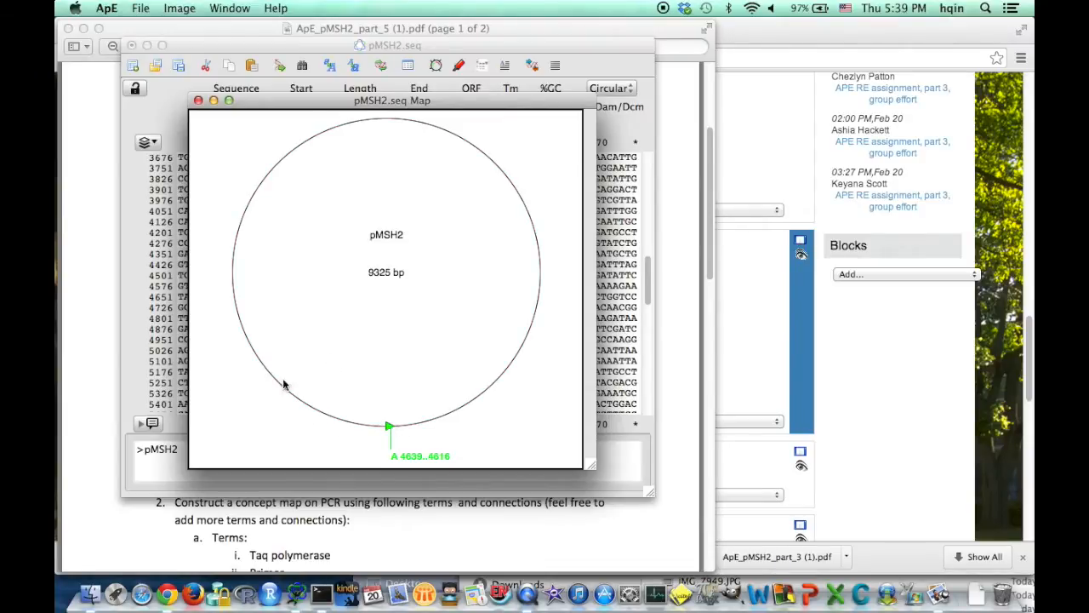
mouse_move(402, 434)
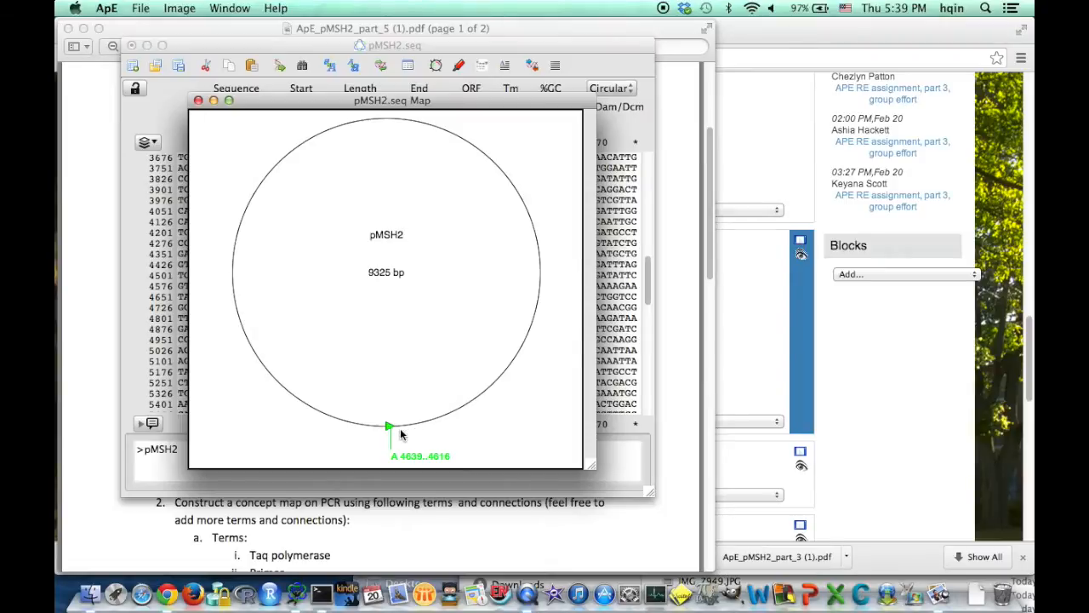
mouse_move(459, 415)
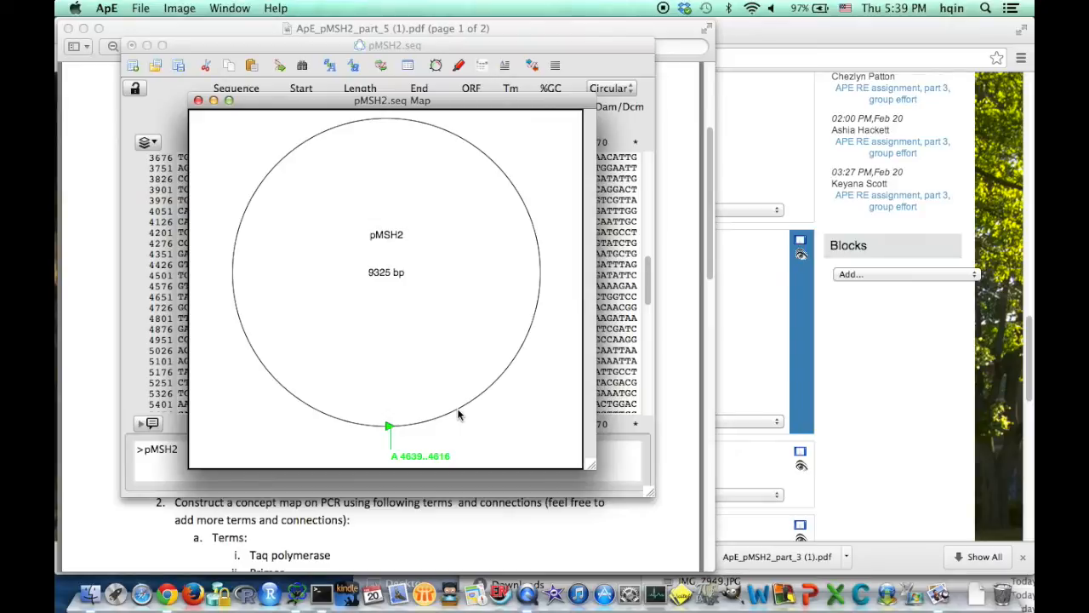
mouse_move(338, 164)
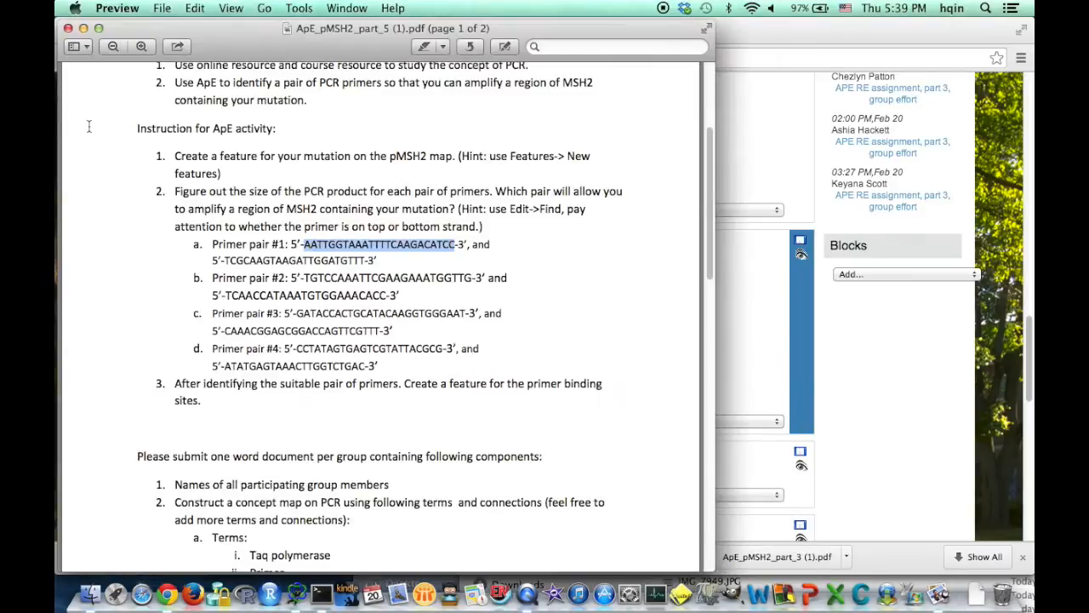
mouse_move(304, 285)
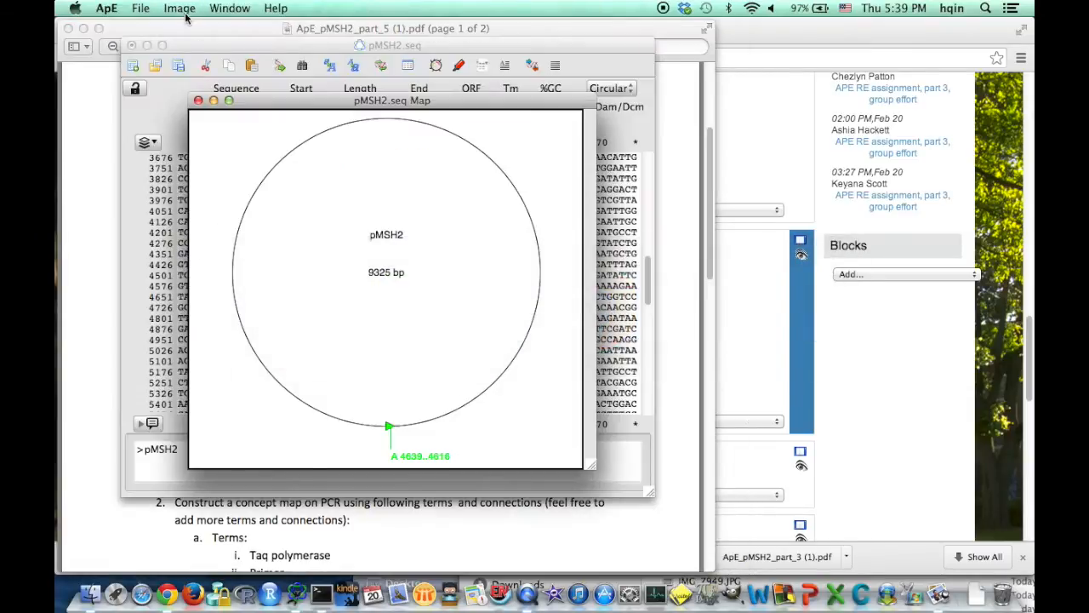
Find primer TGTCCAAATTCGAAGAAATGGTTG at bases 4768–4791, then close the search.
click(218, 8)
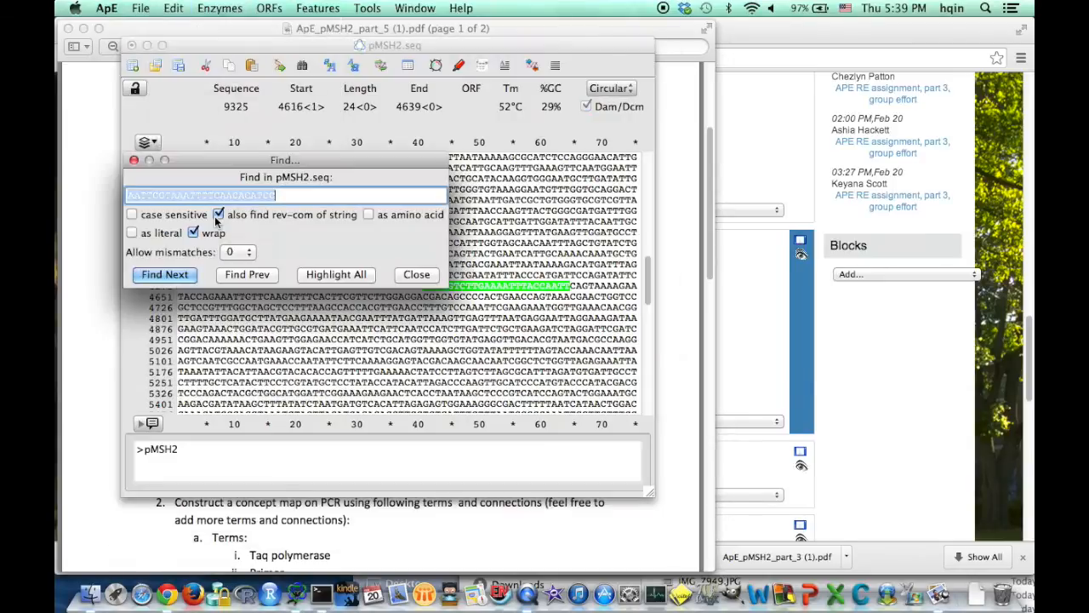
text(TGTCCAAATTCGAAGAAATGGTTG)
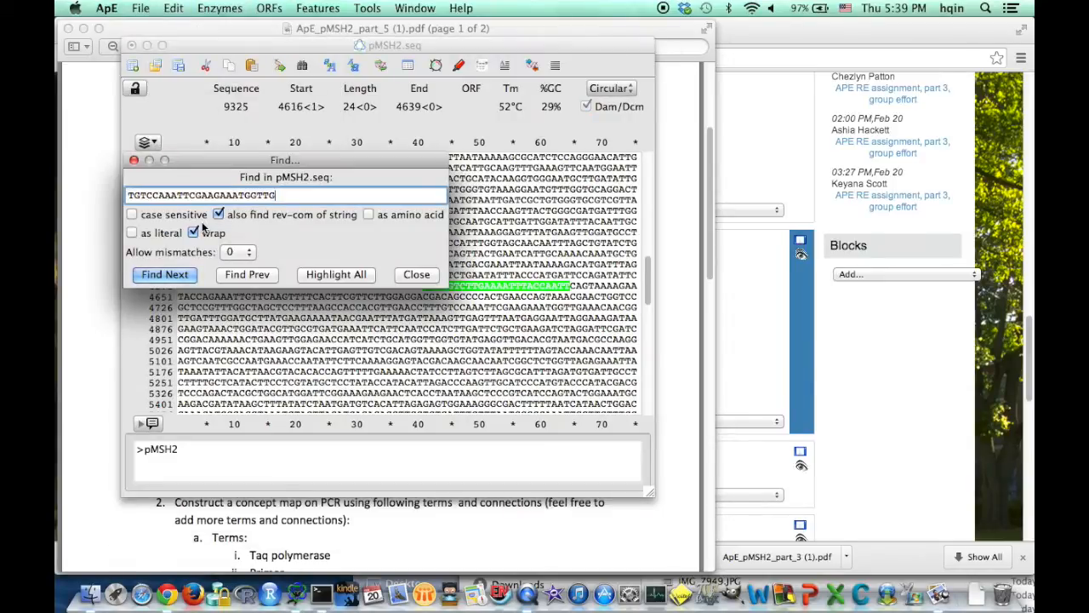
click(164, 274)
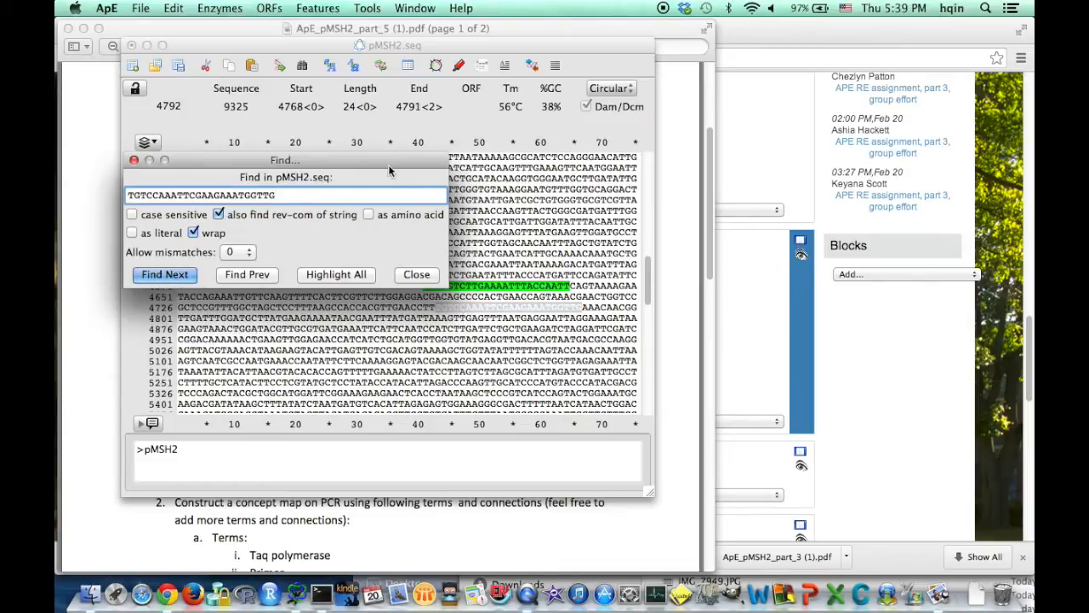
drag(285, 160, 468, 160)
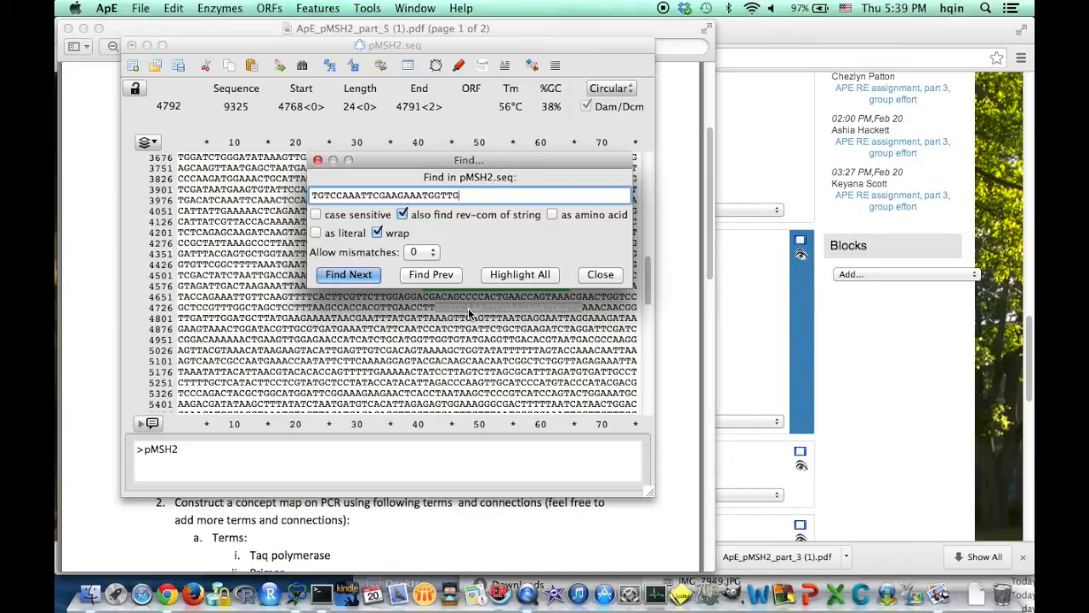
click(600, 275)
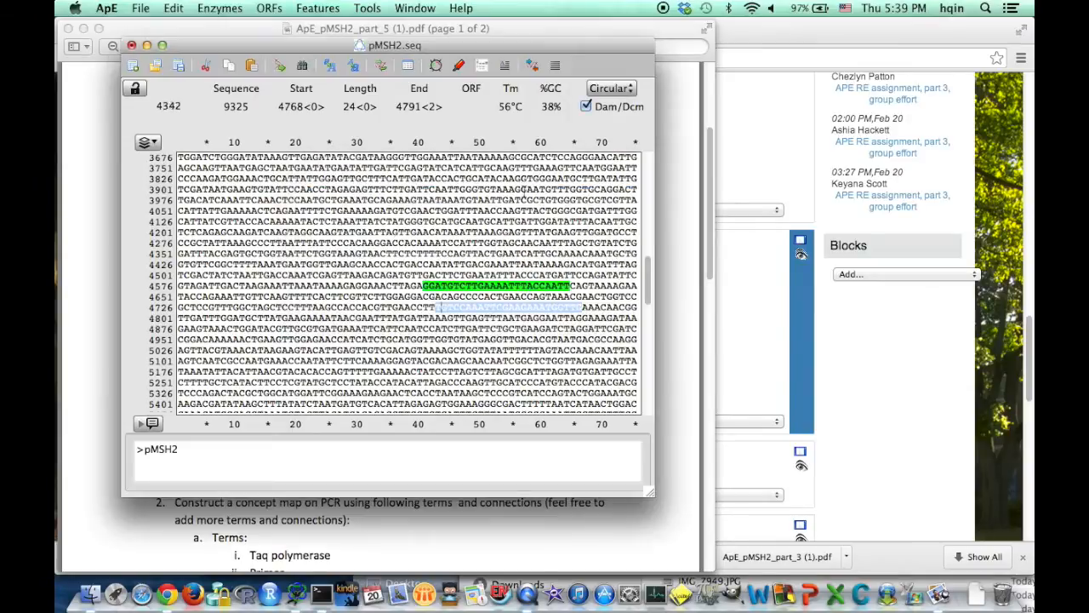
Annotate the found bases 4768–4791 as feature B.
click(318, 8)
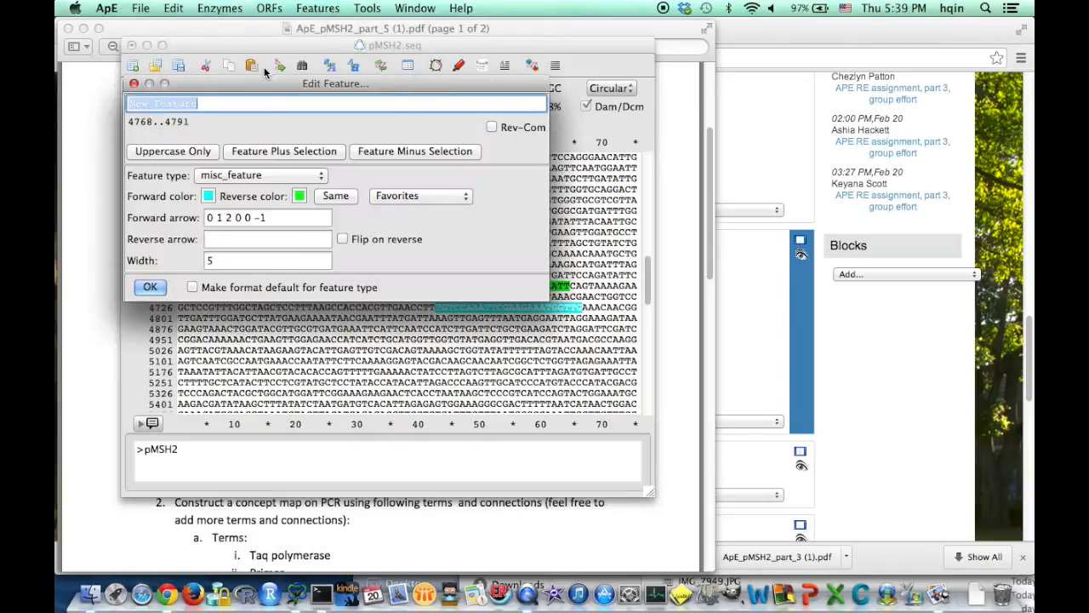
text(B)
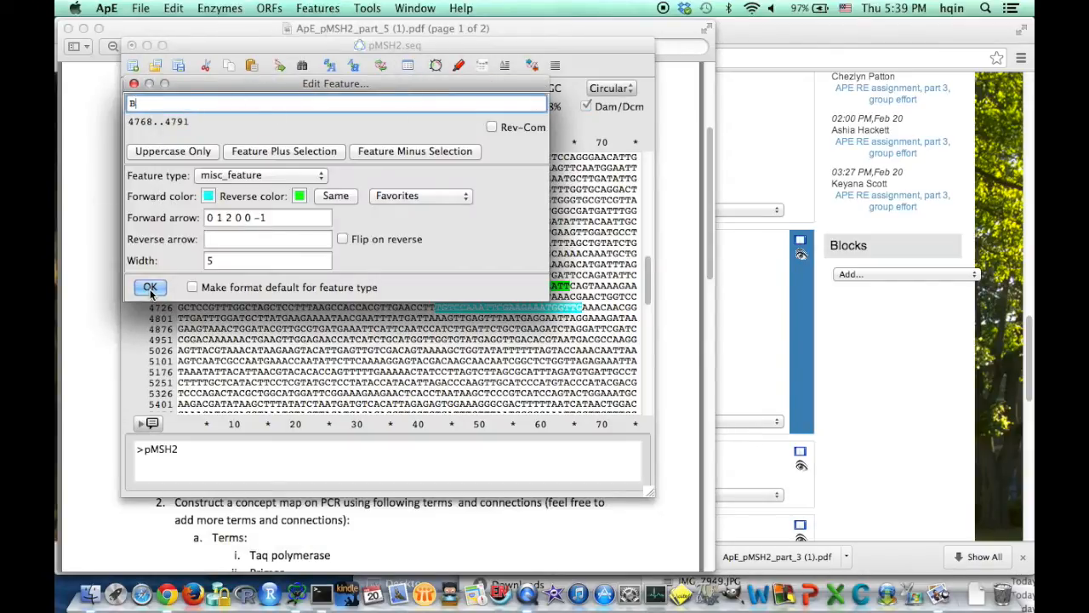
click(150, 286)
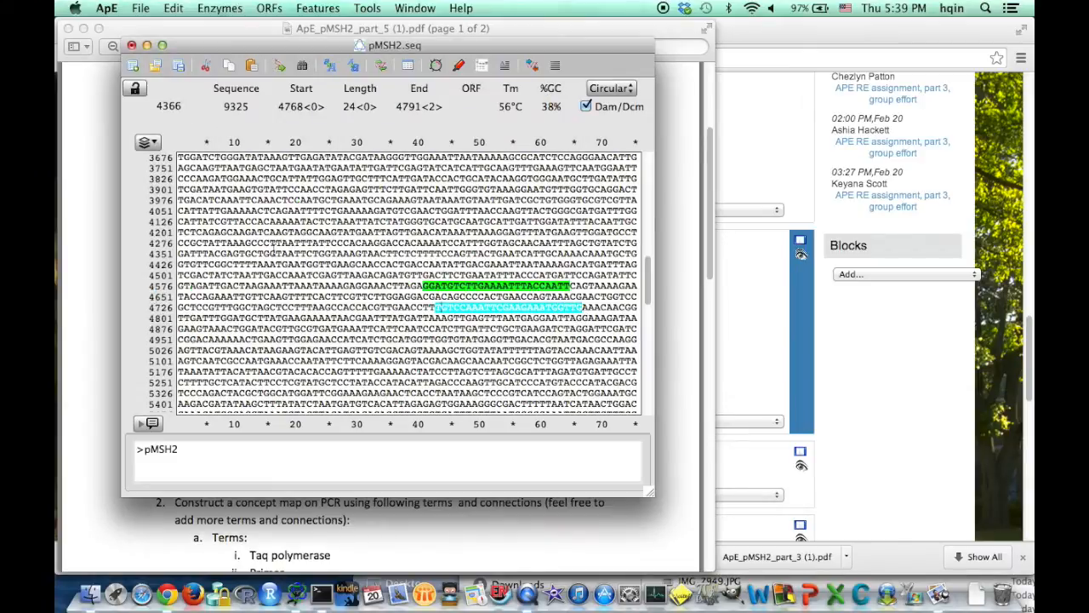
View the circular map with feature B, then copy pair #3's forward primer.
click(220, 8)
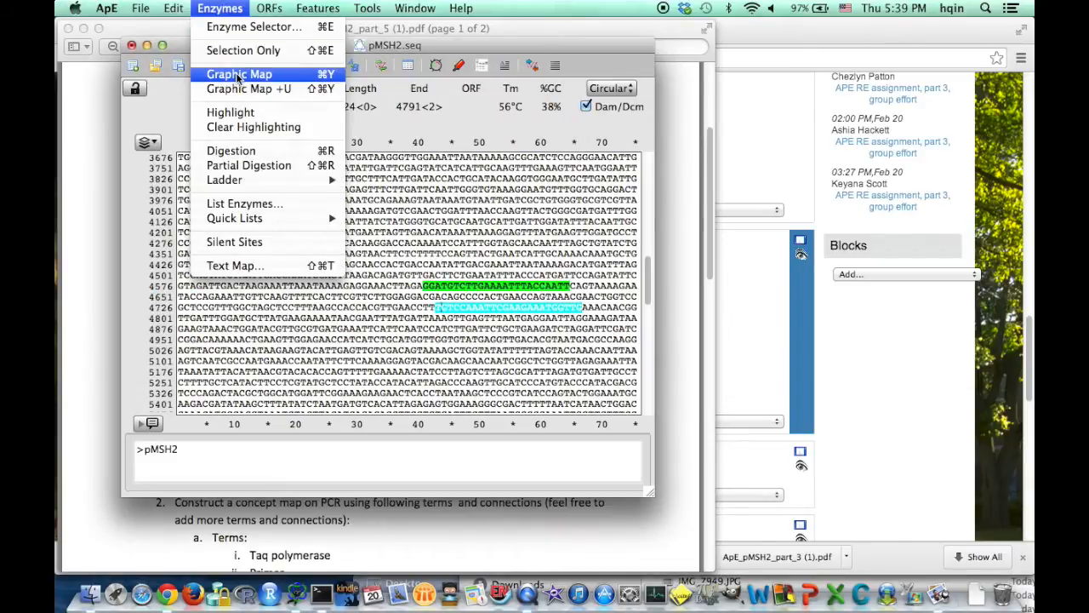
click(239, 74)
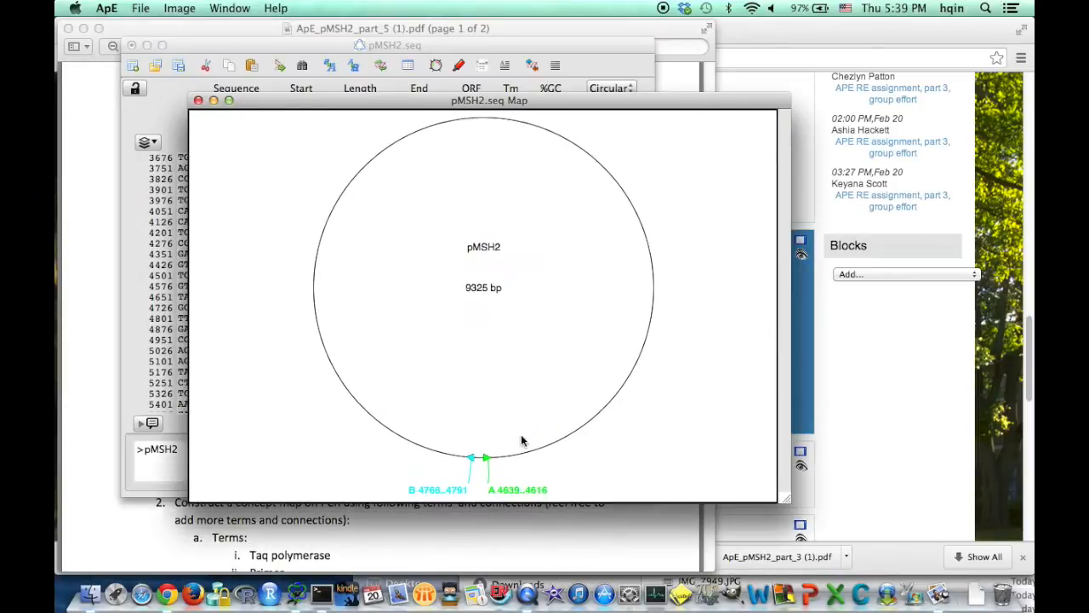
mouse_move(298, 315)
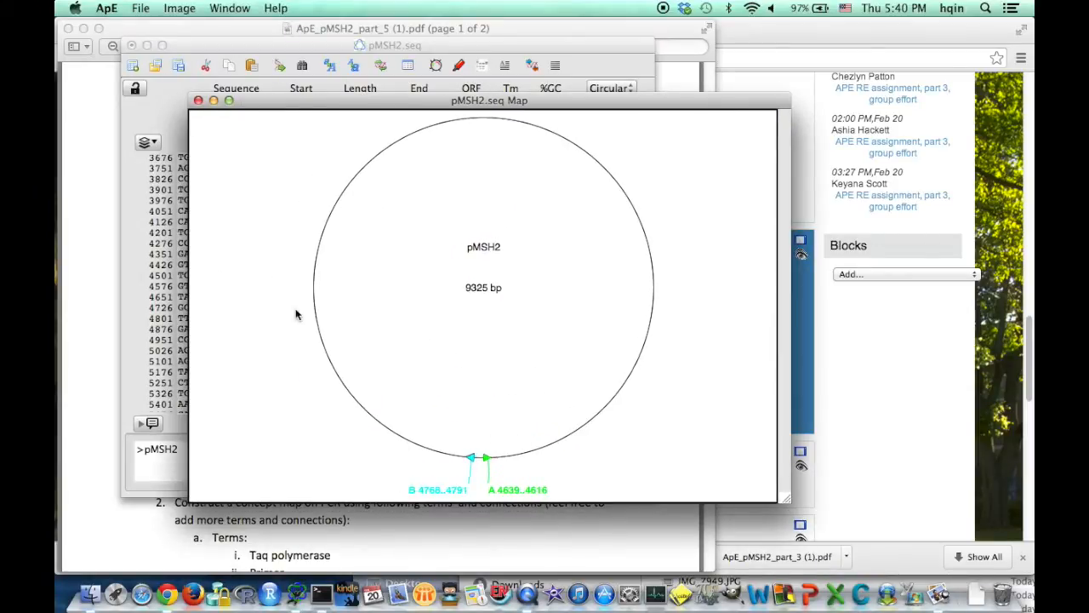
mouse_move(489, 464)
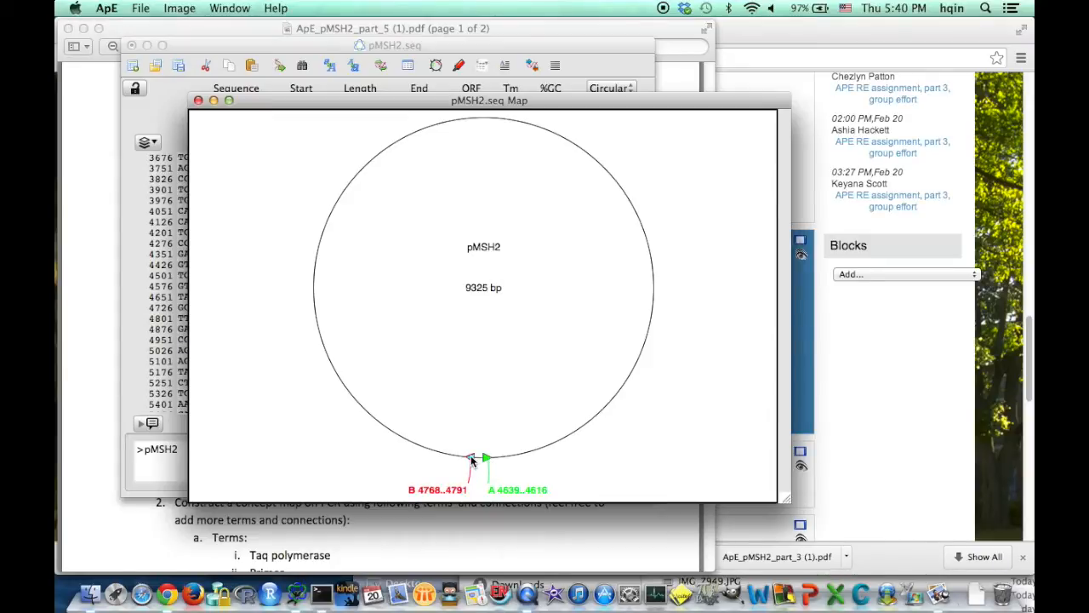
mouse_move(469, 461)
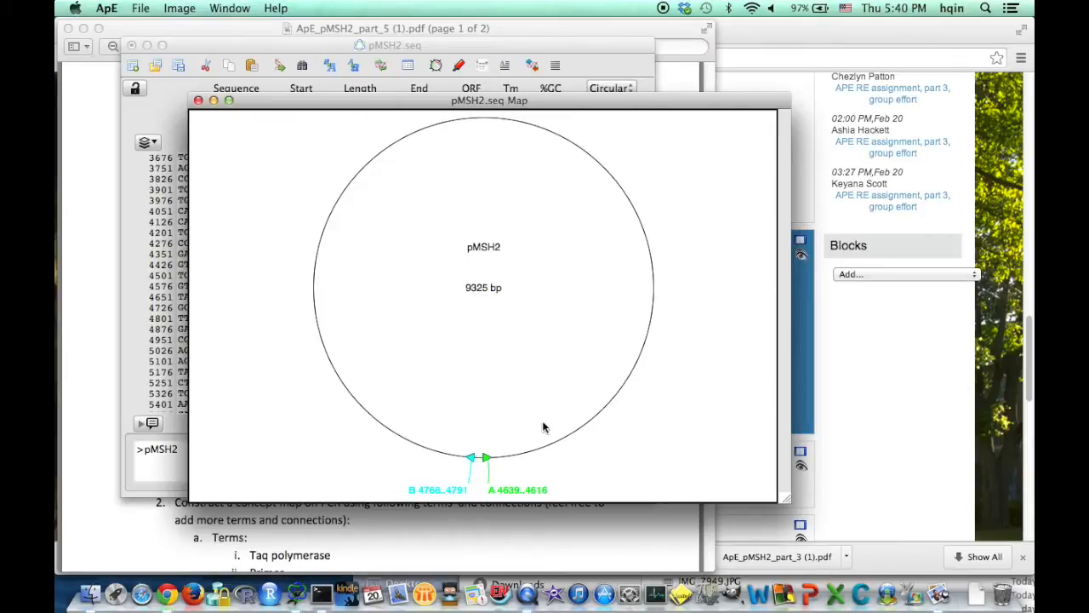
mouse_move(655, 329)
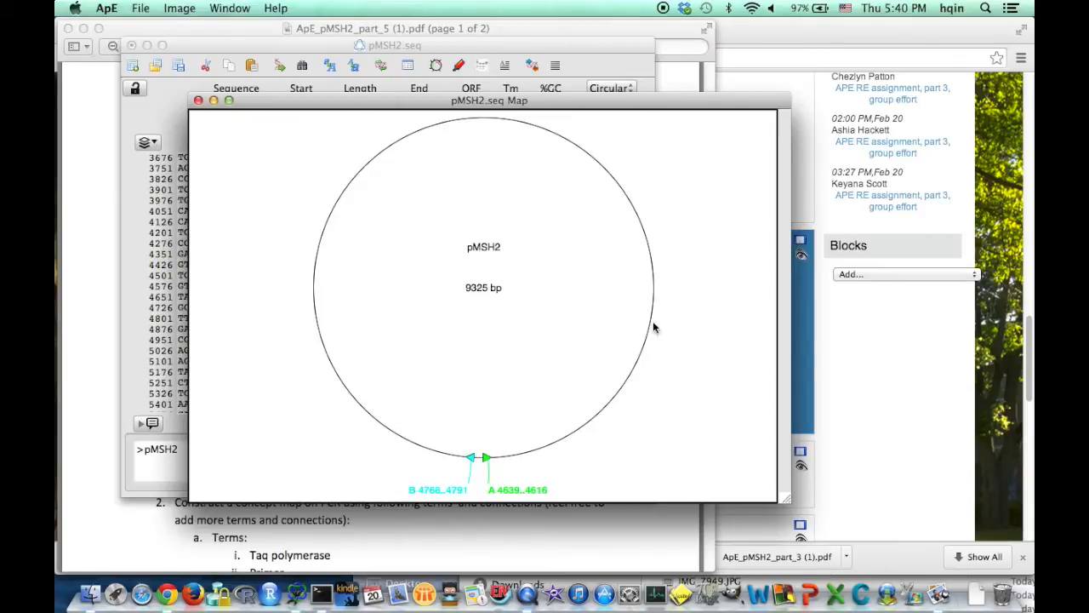
mouse_move(466, 300)
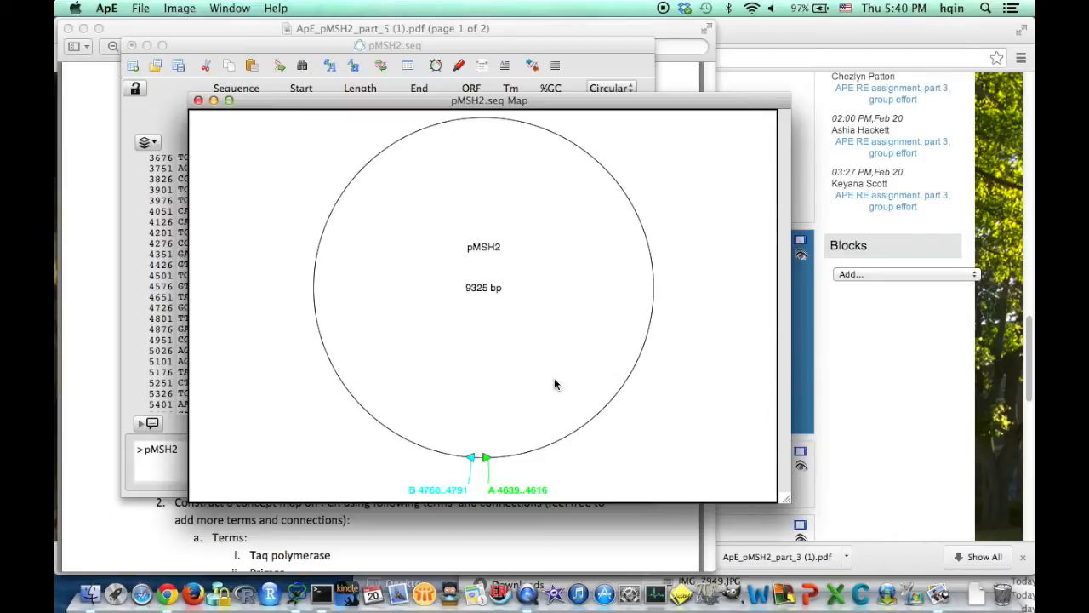
mouse_move(633, 262)
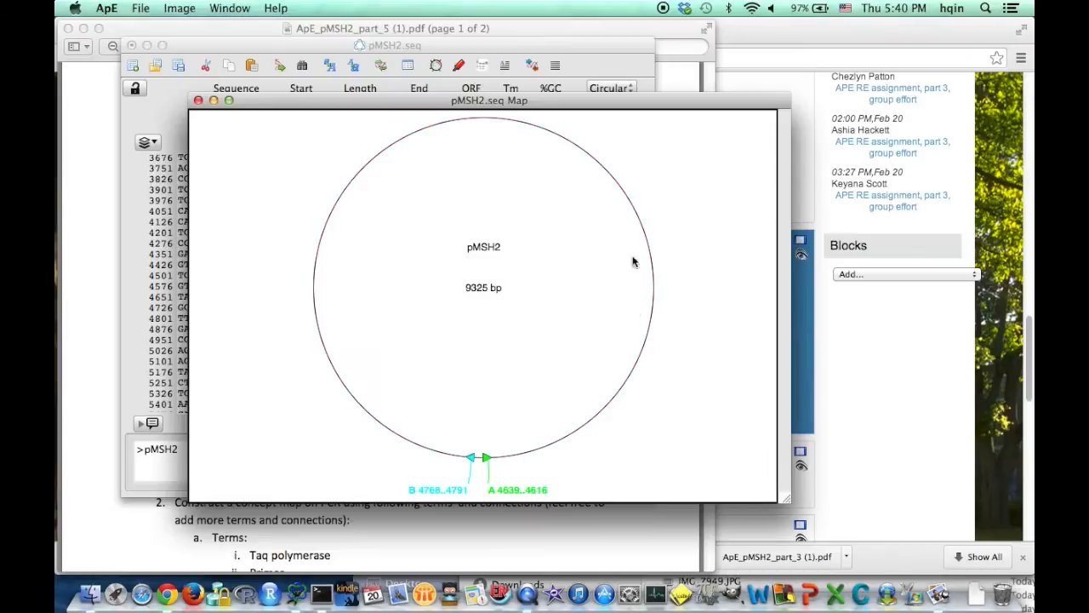
mouse_move(638, 375)
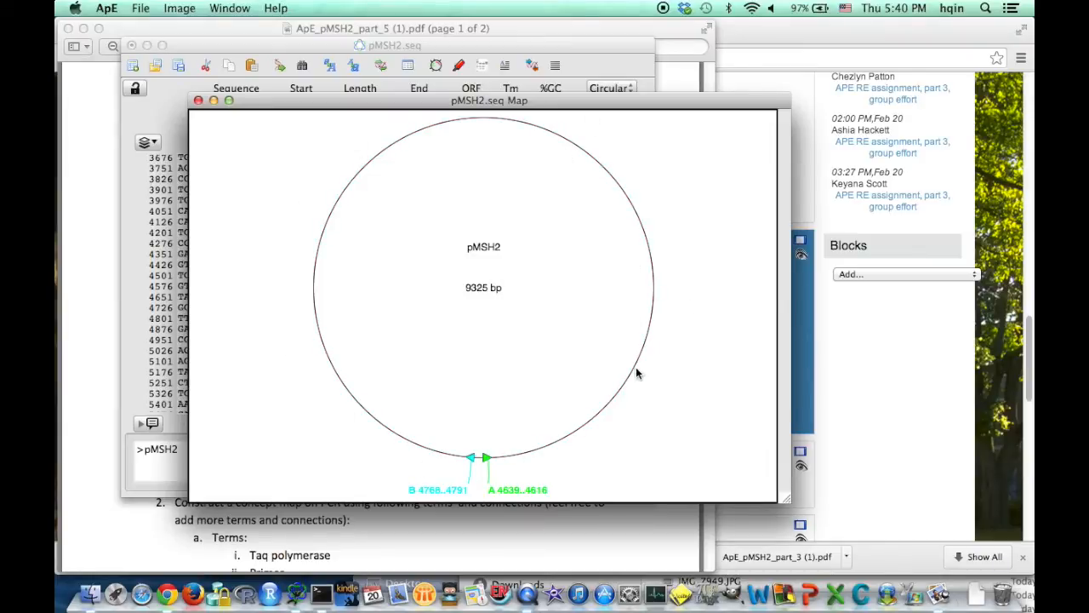
mouse_move(349, 217)
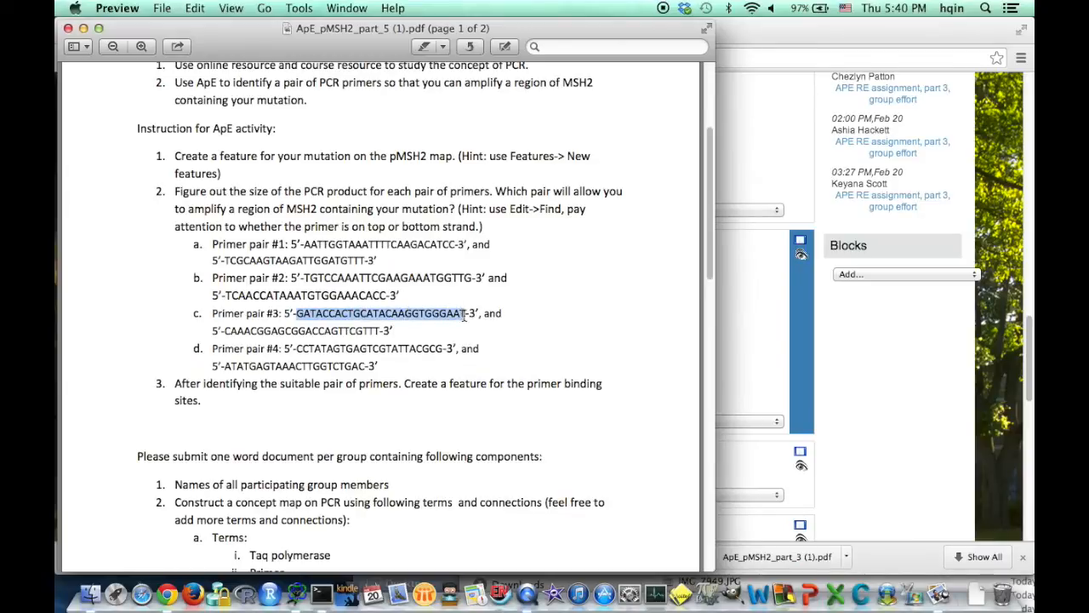
click(195, 8)
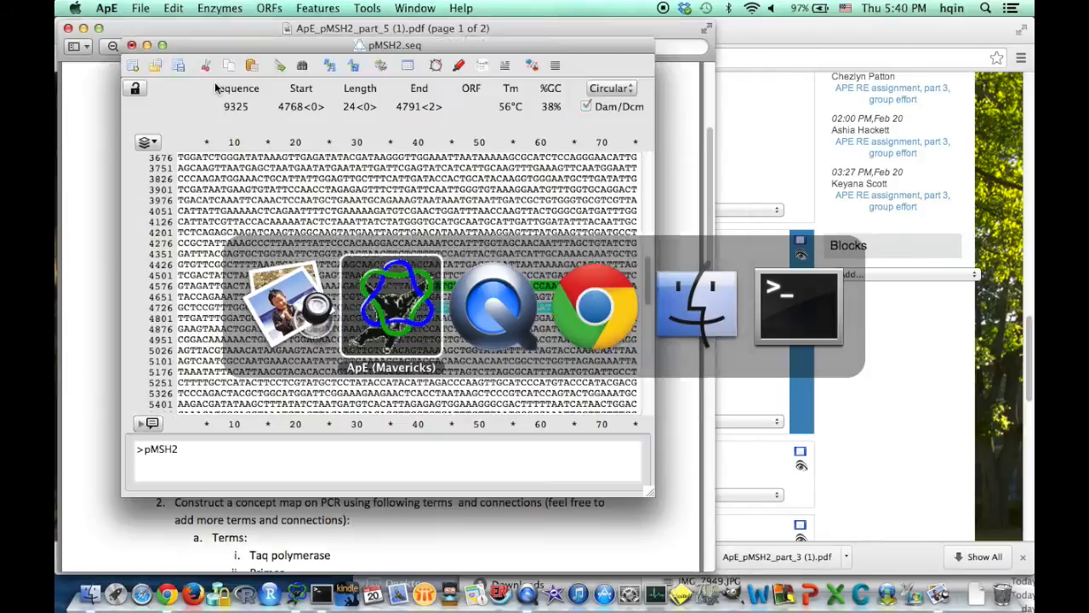
Find pair #3's forward primer at bases 3864–3889 and annotate it as feature C.
click(173, 7)
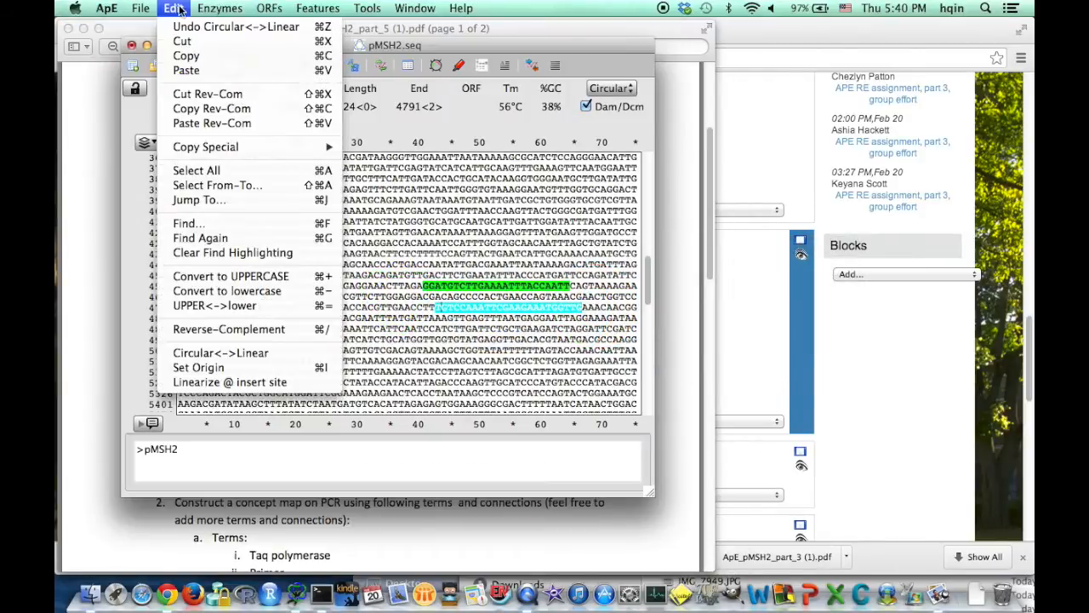
click(188, 223)
text(GATACCACTGCATACAAGGTGGAAT)
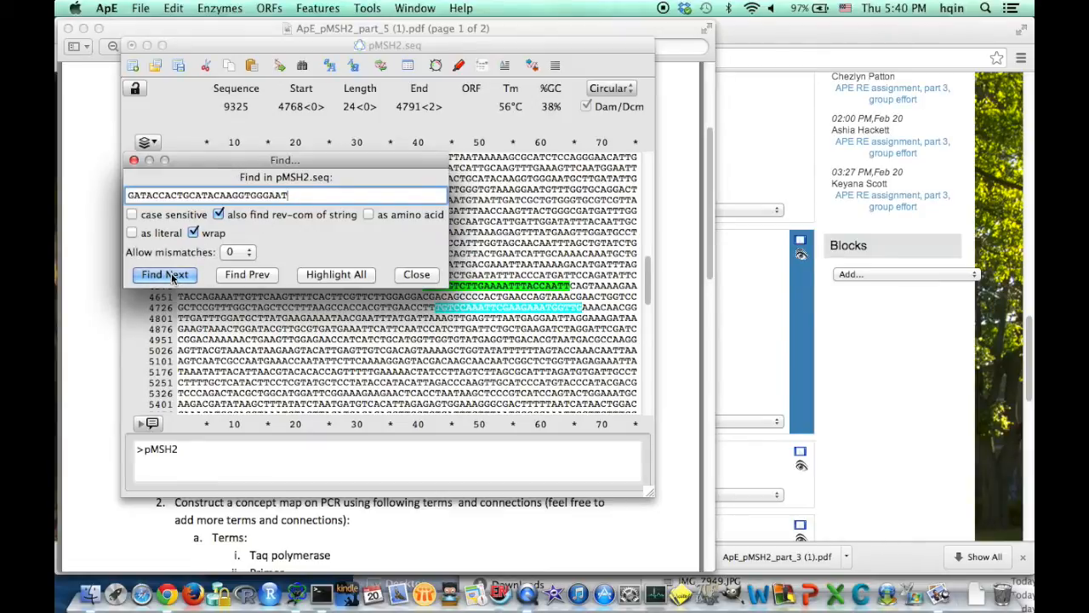
click(164, 274)
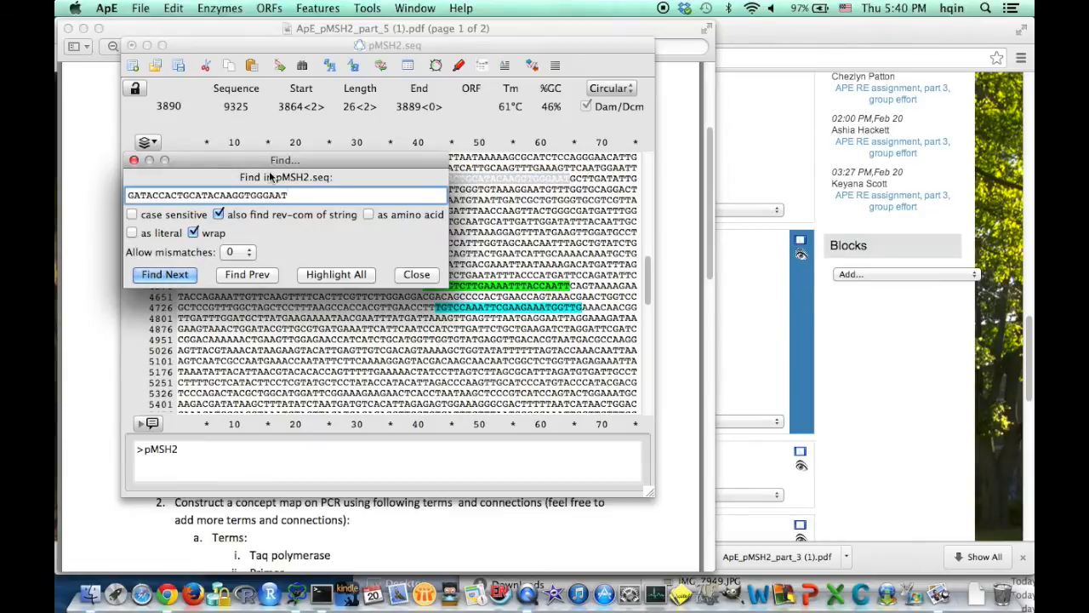
drag(284, 160, 261, 26)
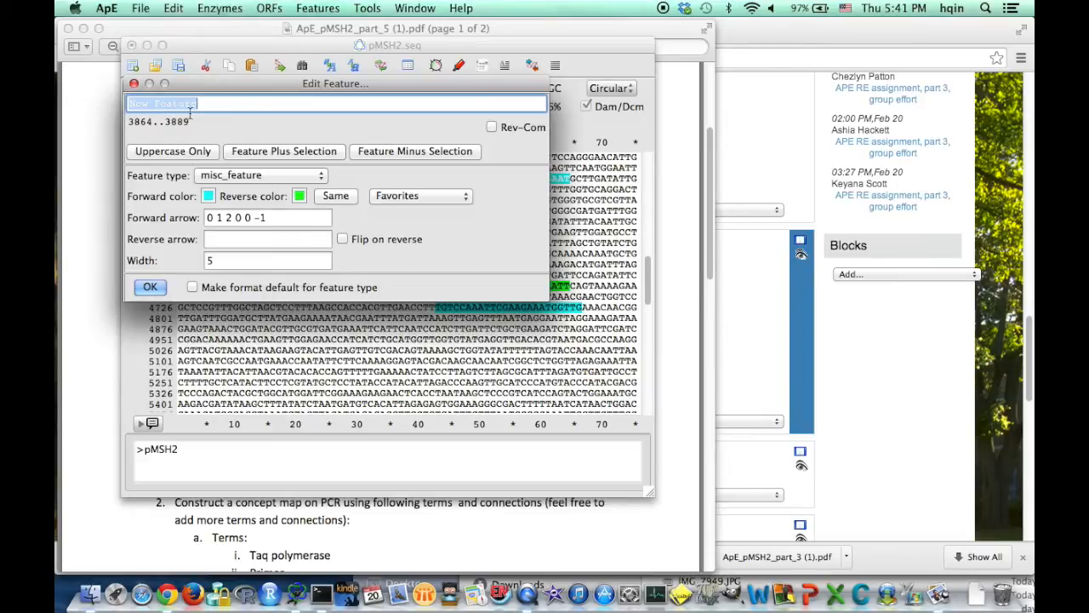
text(C)
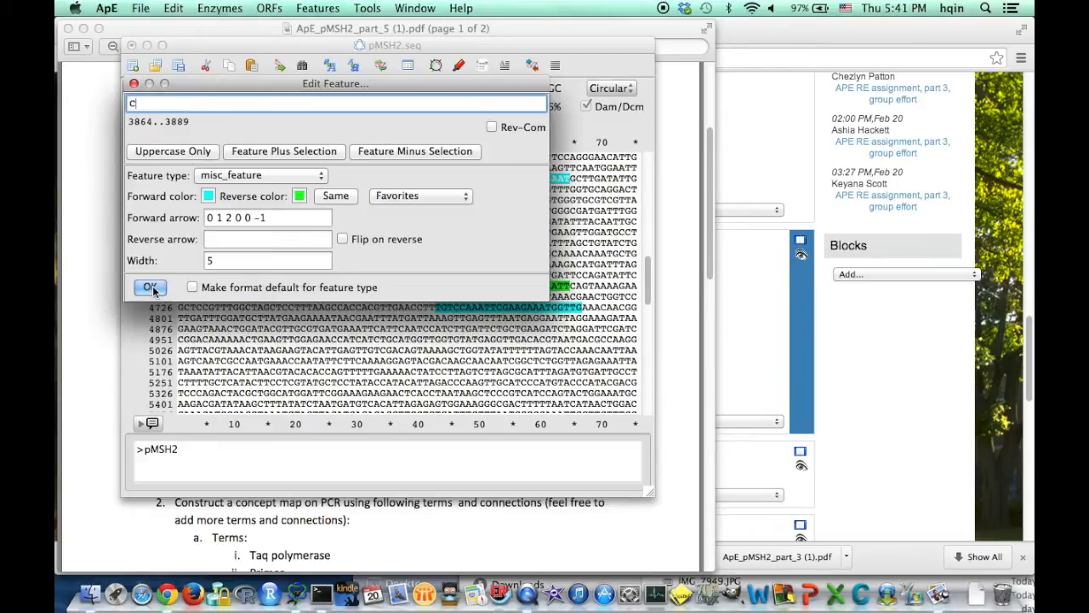
click(220, 8)
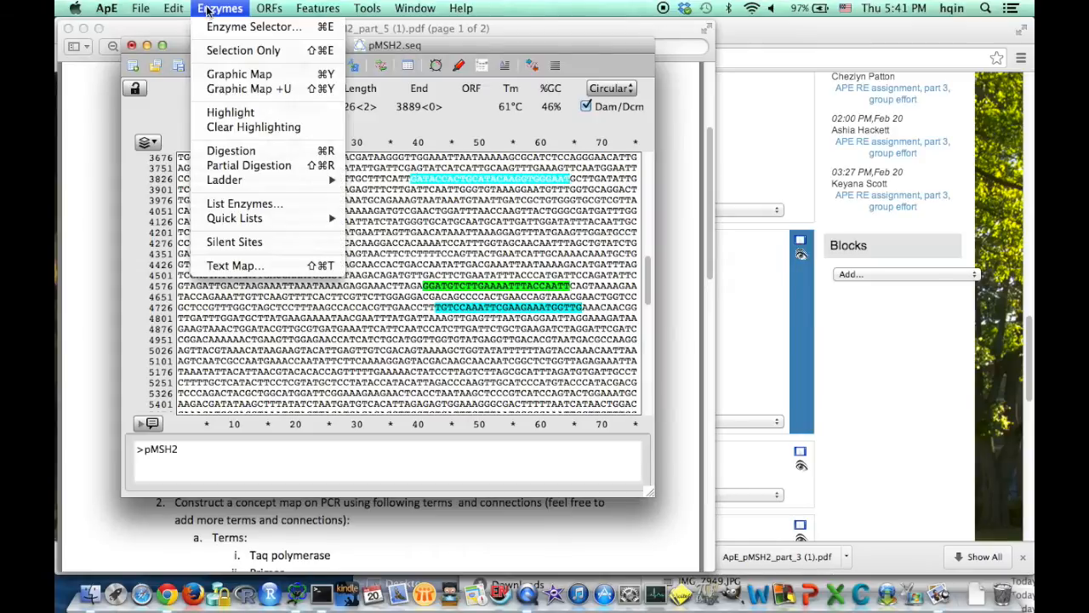
mouse_move(248, 89)
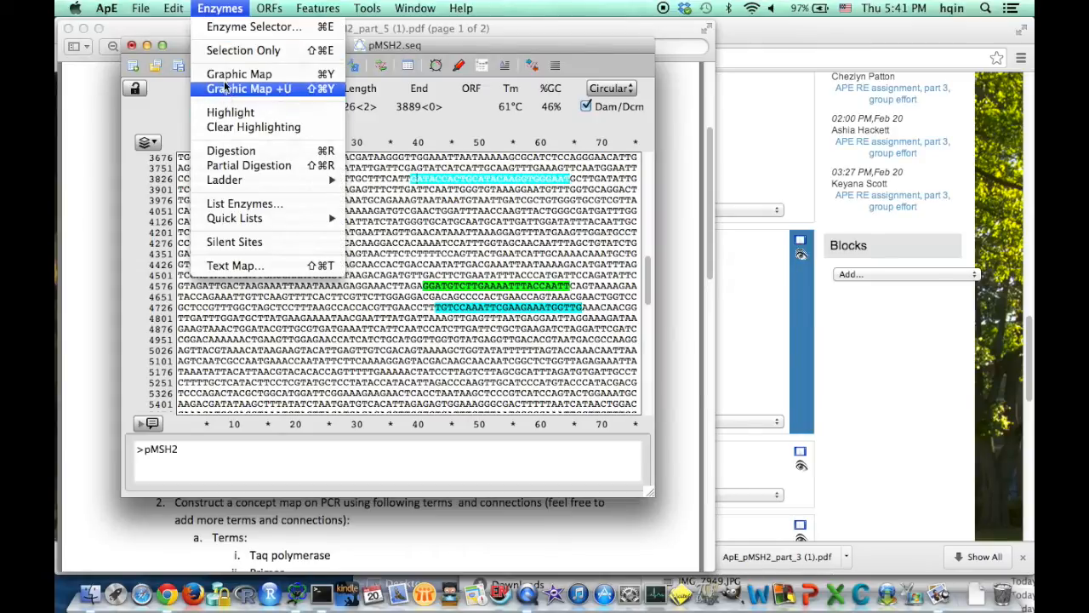
Open the circular graphic map and inspect feature C at 3864..3889 beside A and B.
click(251, 89)
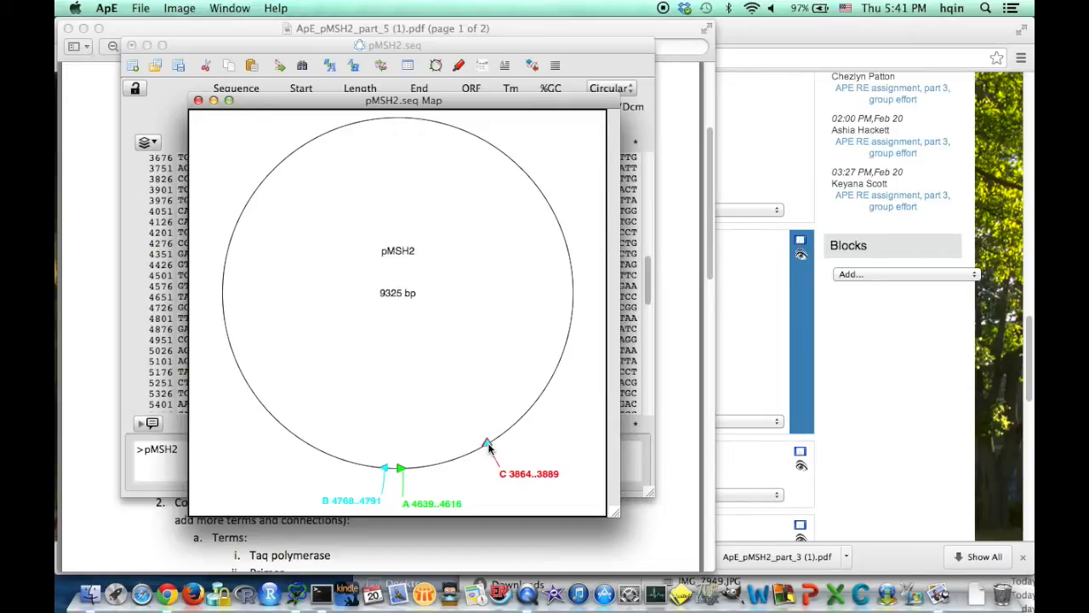
click(488, 442)
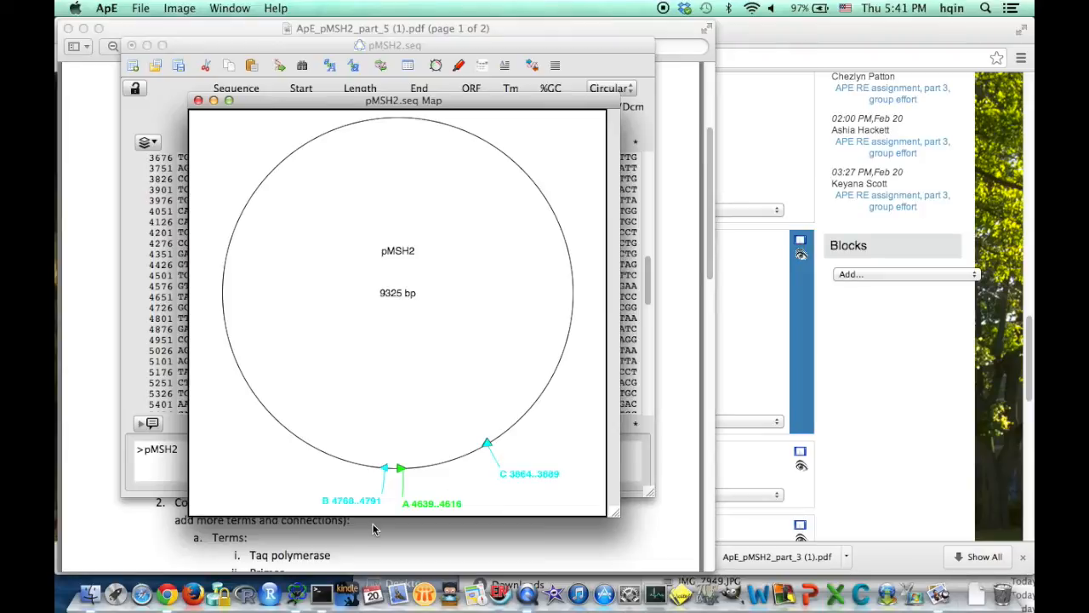
mouse_move(404, 468)
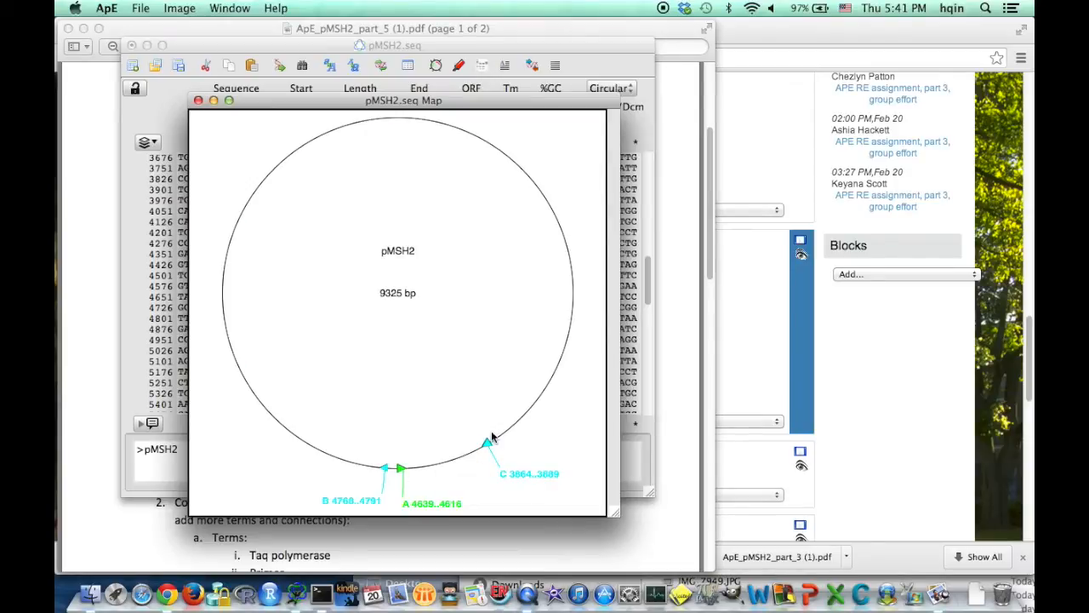
click(400, 467)
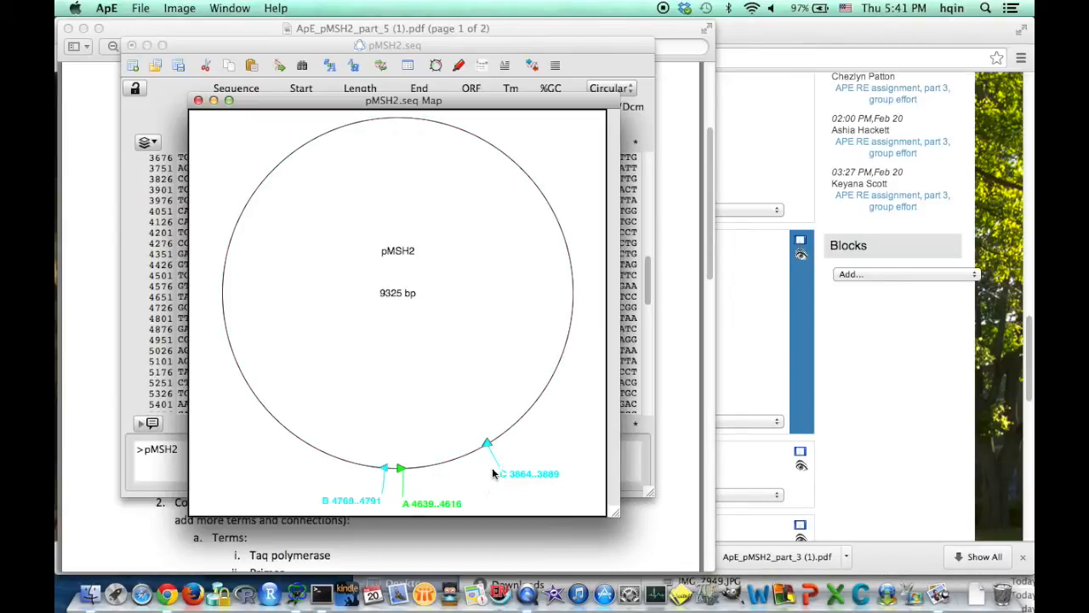
click(487, 443)
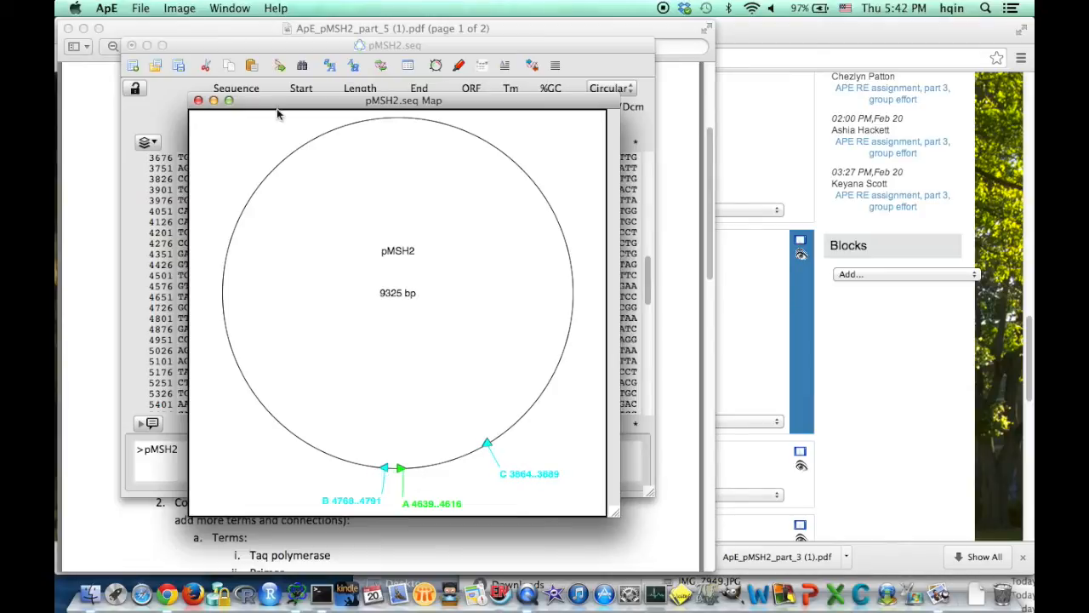
mouse_move(424, 261)
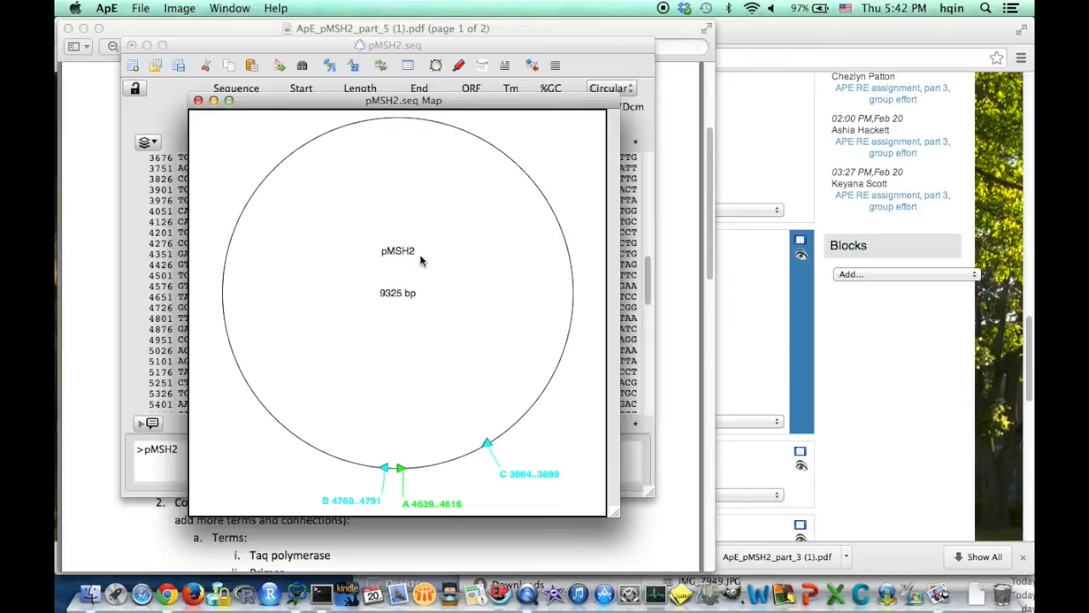
mouse_move(518, 457)
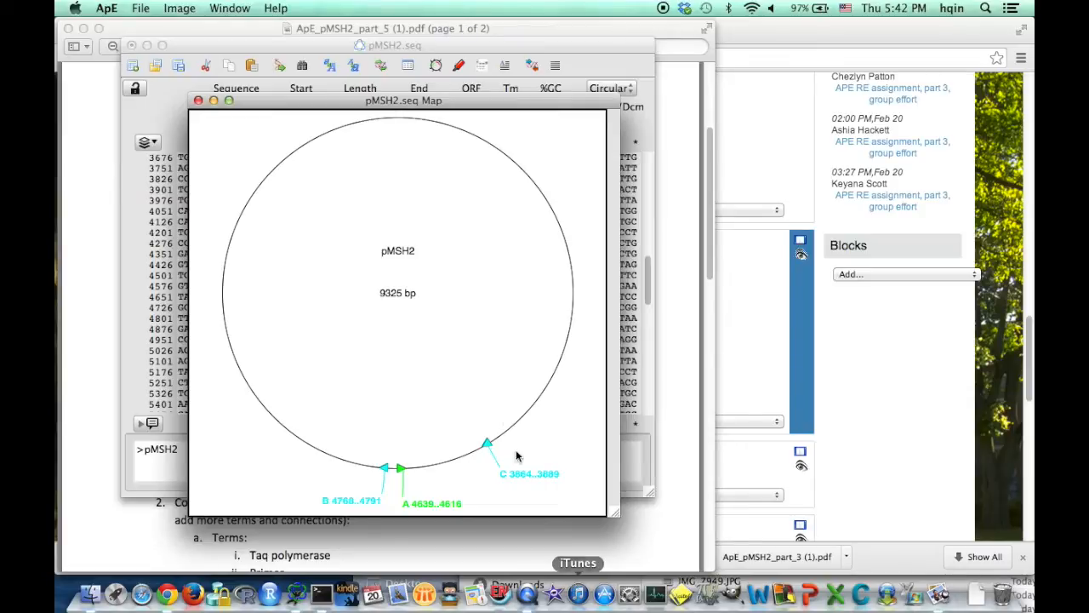
mouse_move(370, 466)
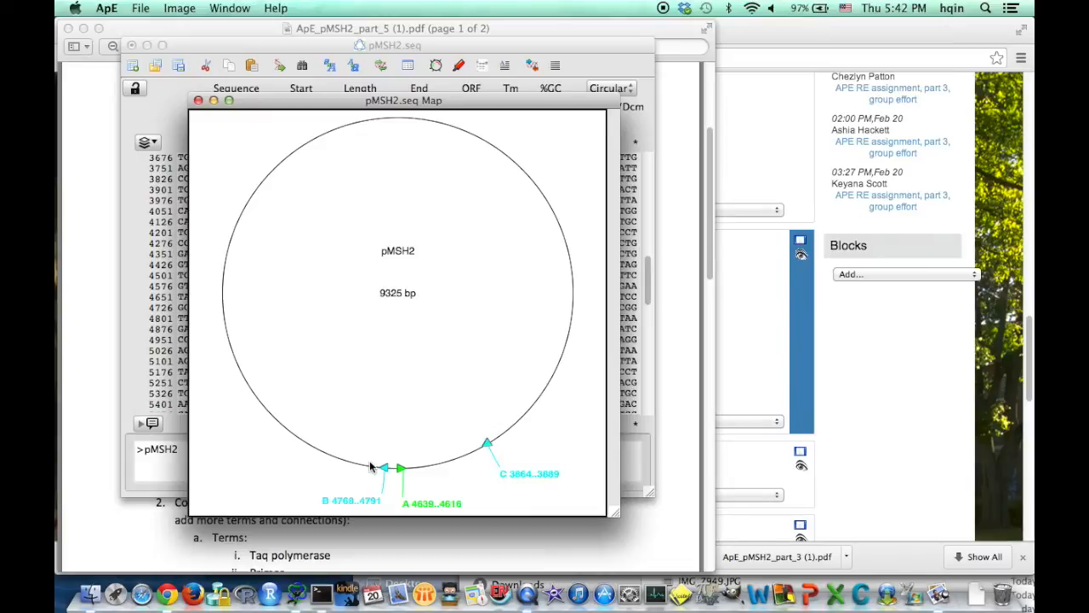
mouse_move(309, 294)
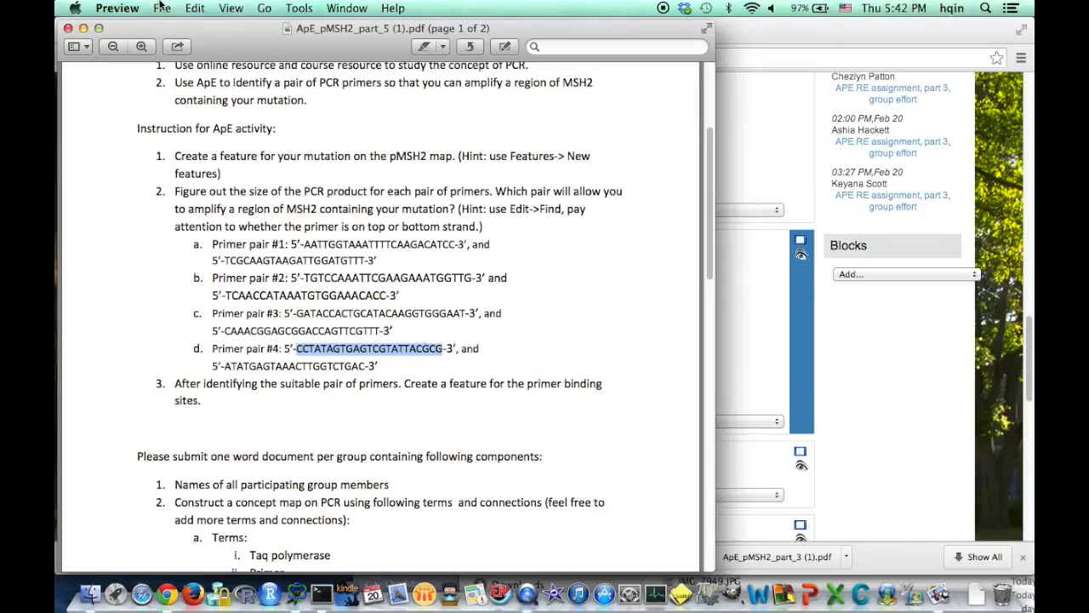
mouse_move(391, 592)
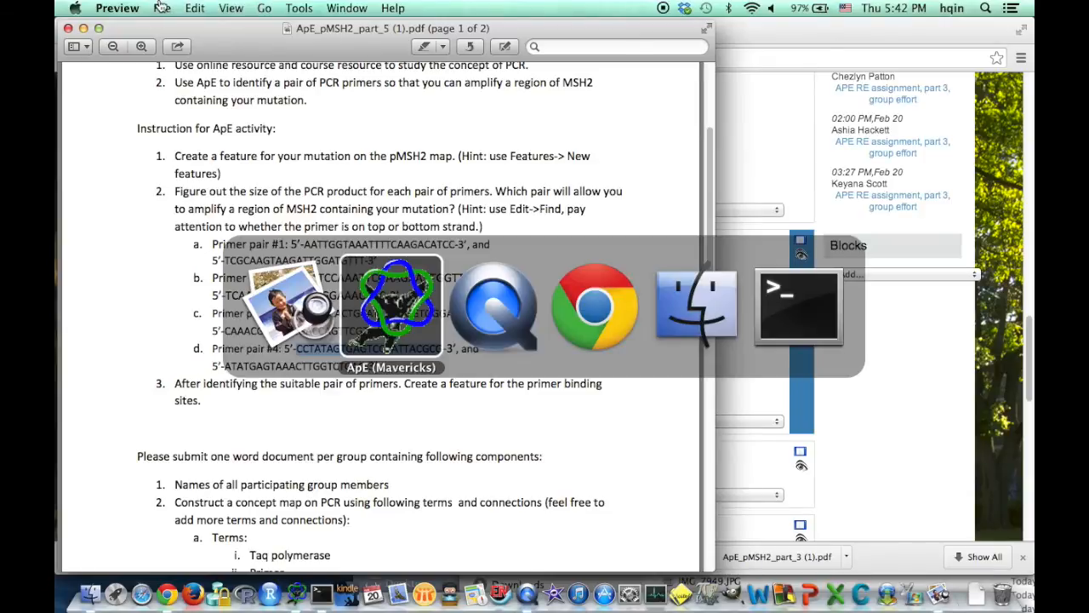
Search pMSH2 for CCTATAGTGAGTCGTATTACGCG, locating bases 2045–2067.
click(173, 8)
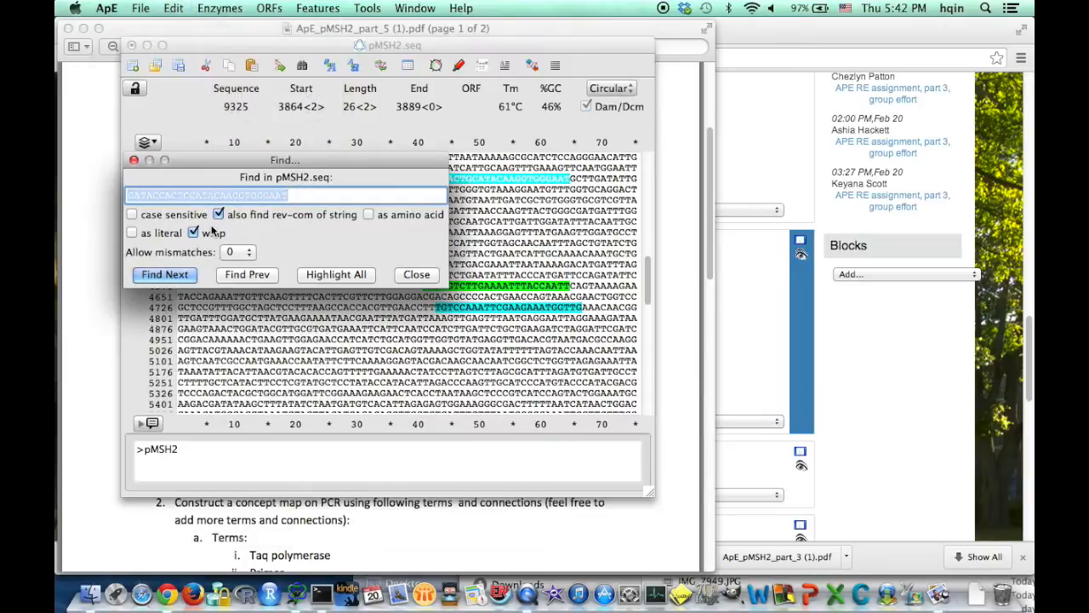
text(CCTATAGTGAGTCGTATTACGCG)
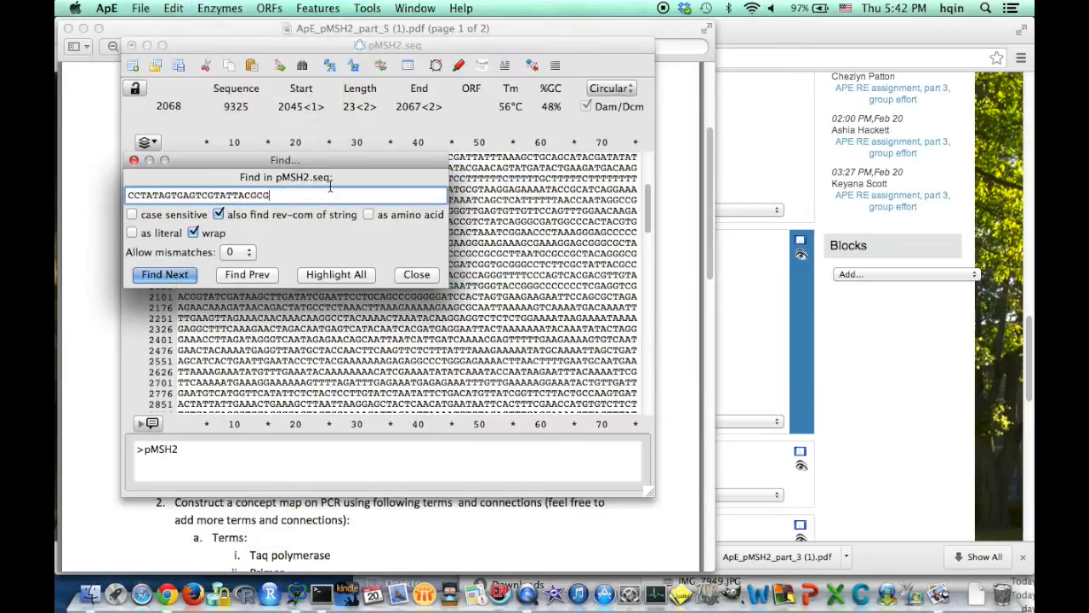
drag(285, 160, 371, 77)
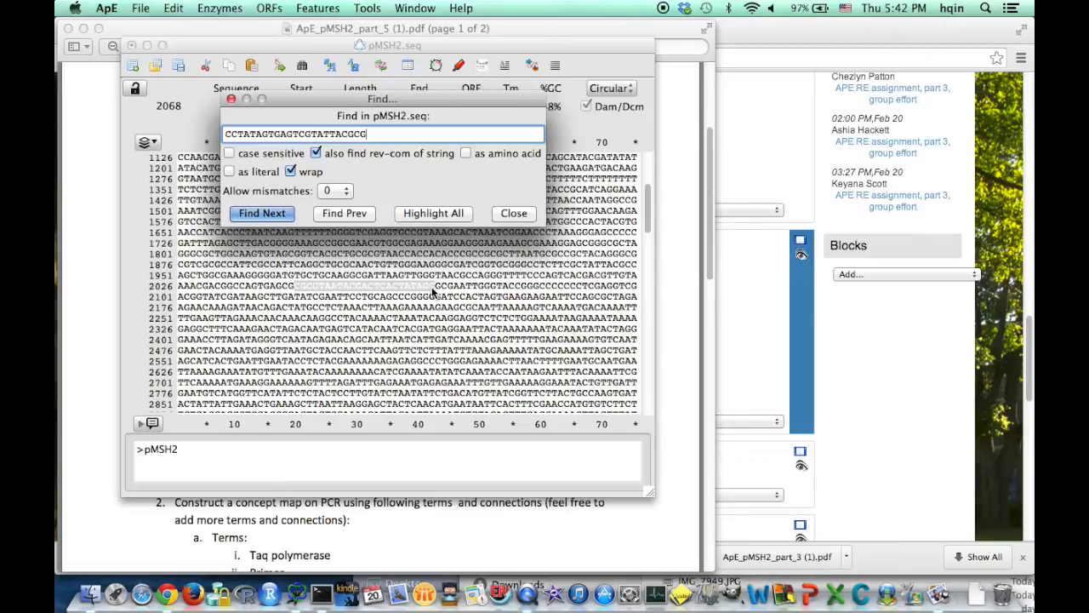
mouse_move(330, 304)
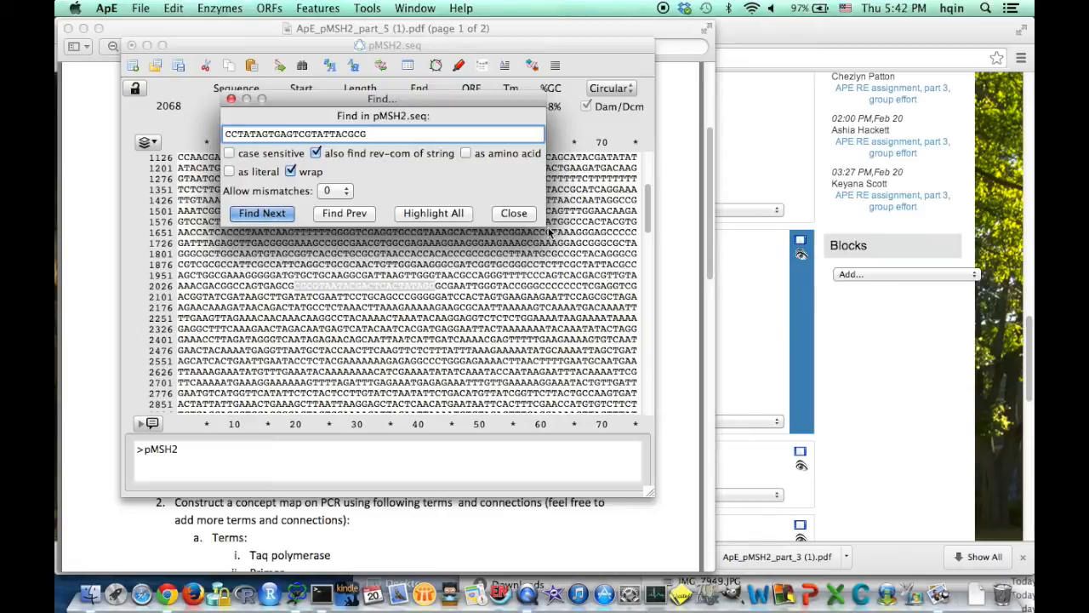
click(367, 7)
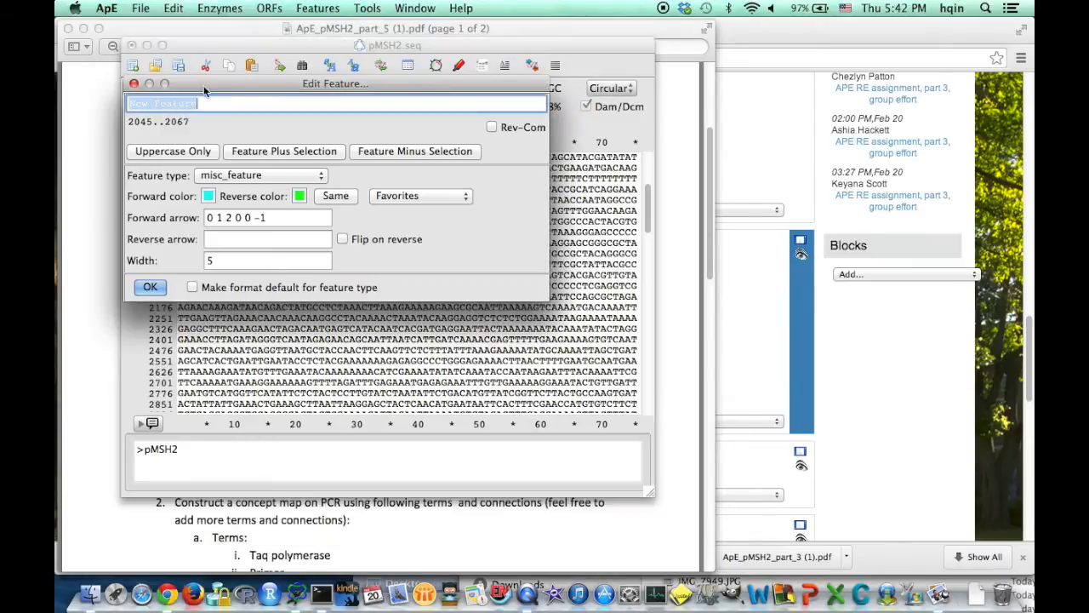
Name the bases 2045–2067 feature D, then bring up the Enzymes menu.
text(D)
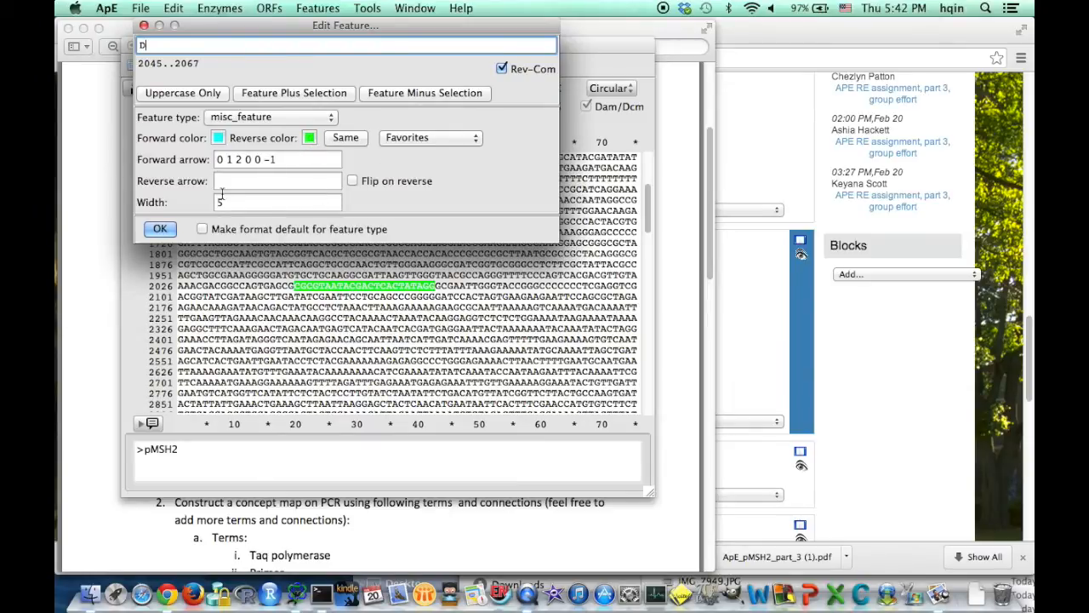
click(160, 228)
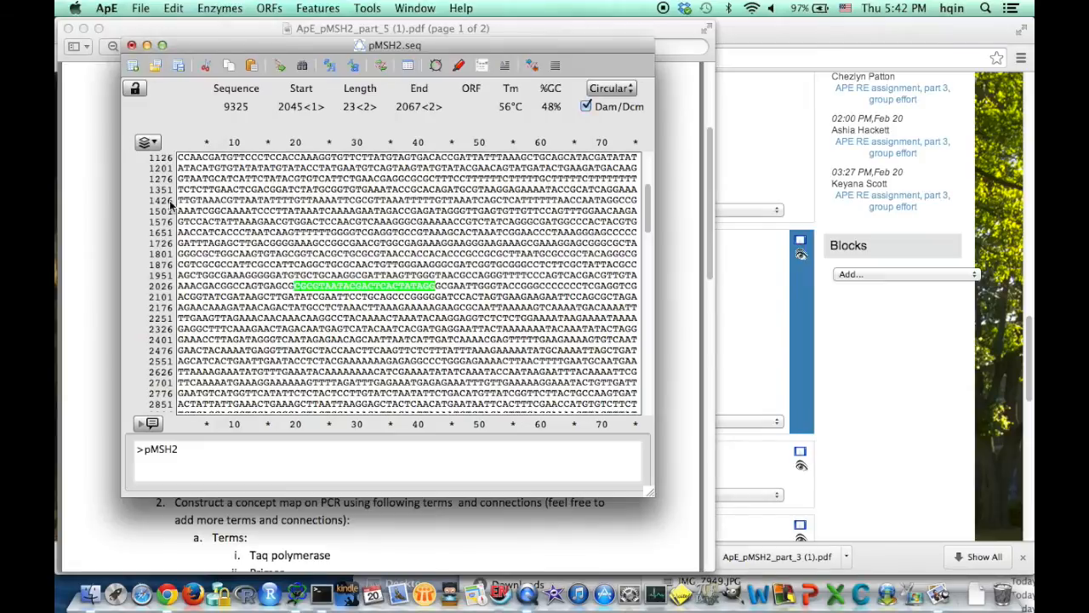
click(220, 7)
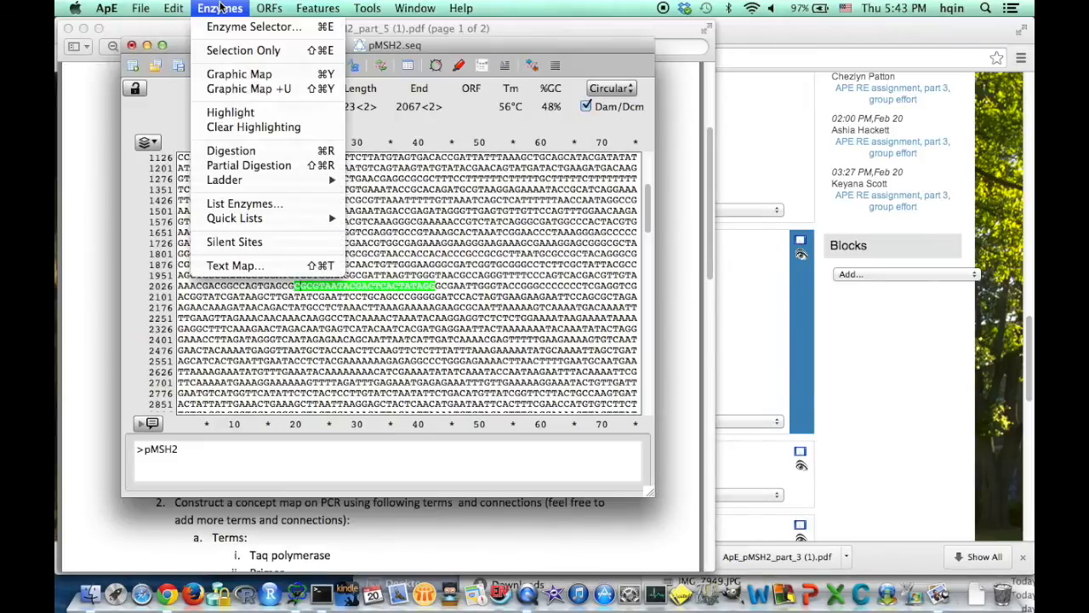
Show the pMSH2 graphic map fully on screen and select primer site D (2067..2045).
click(239, 73)
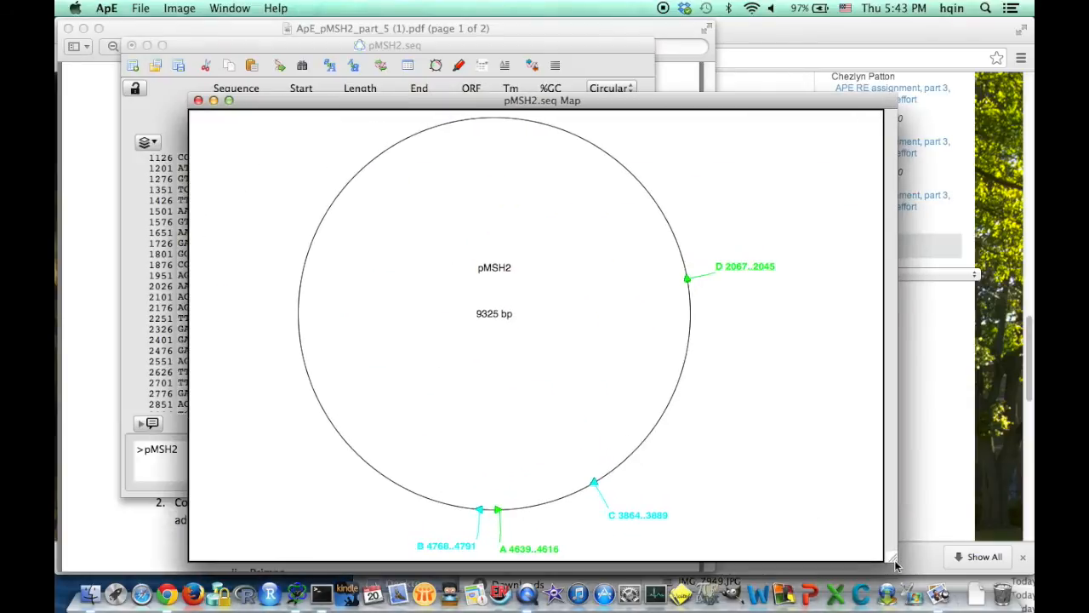
drag(542, 101, 560, 68)
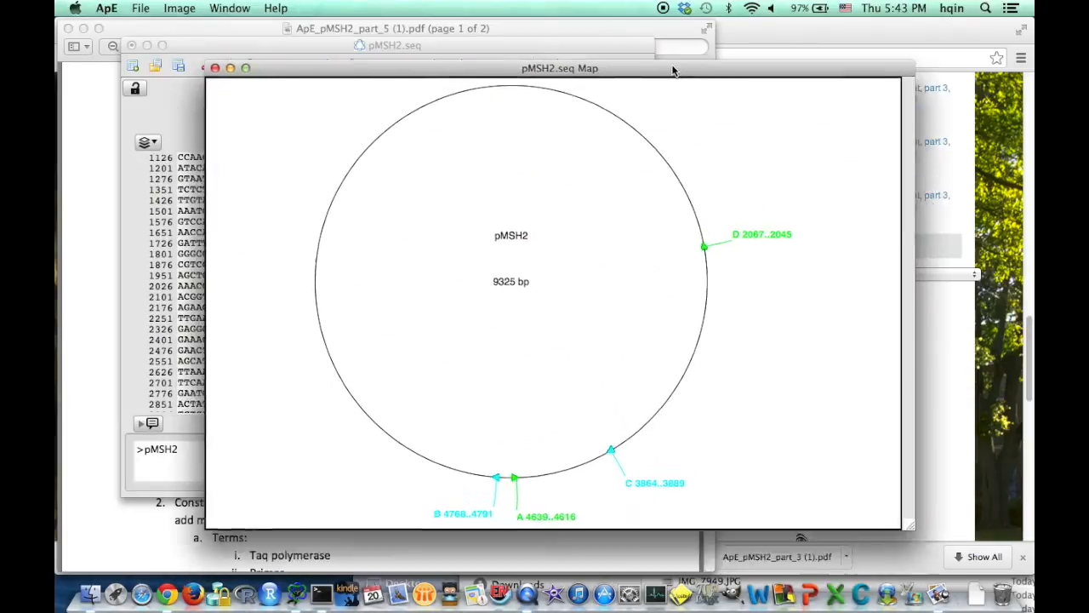
drag(559, 68, 588, 25)
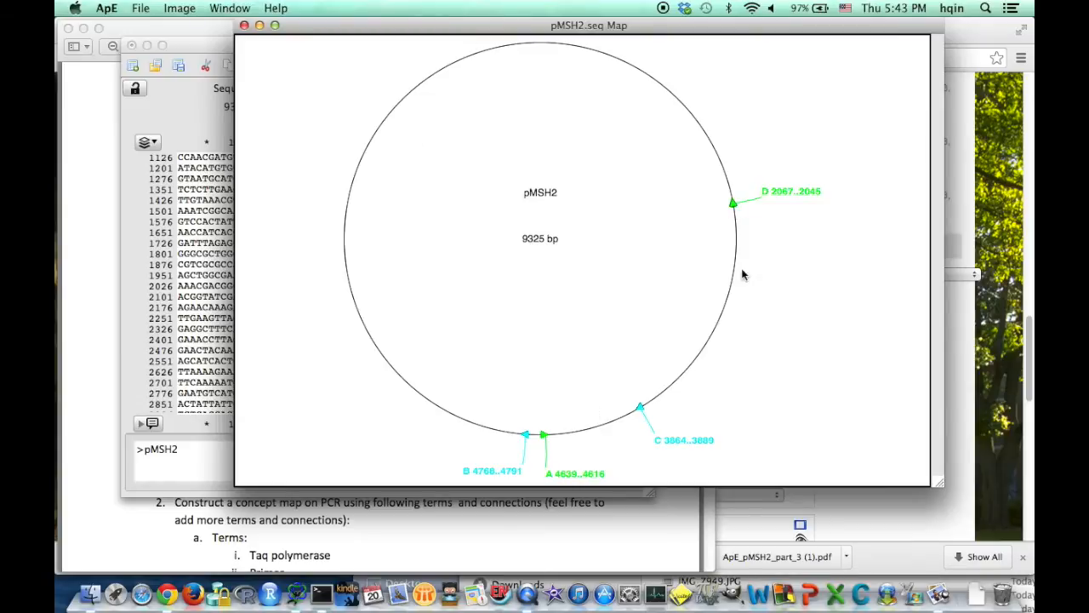
mouse_move(548, 435)
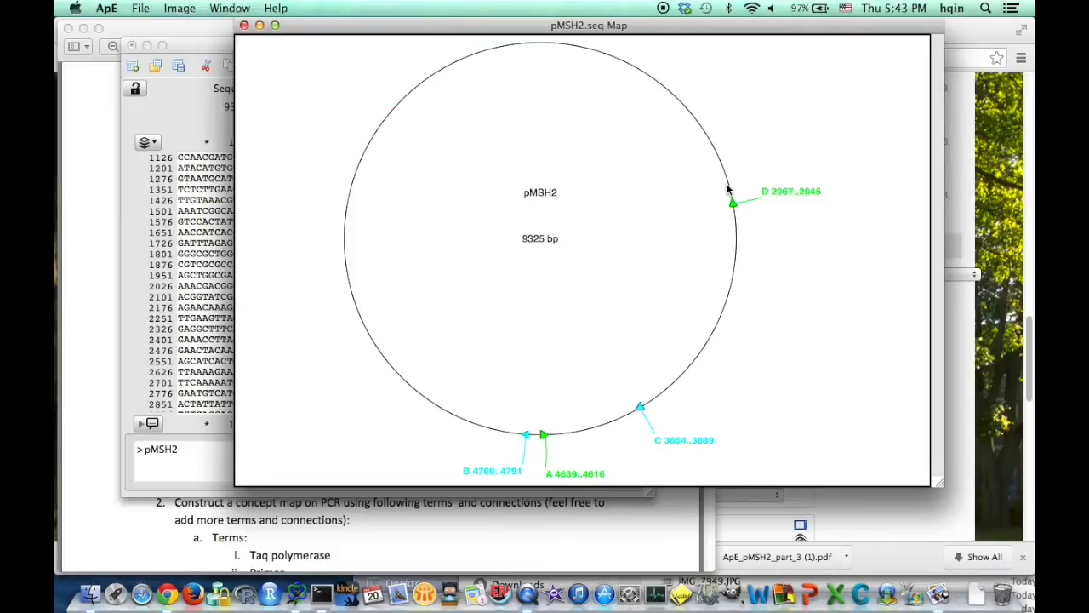
mouse_move(510, 499)
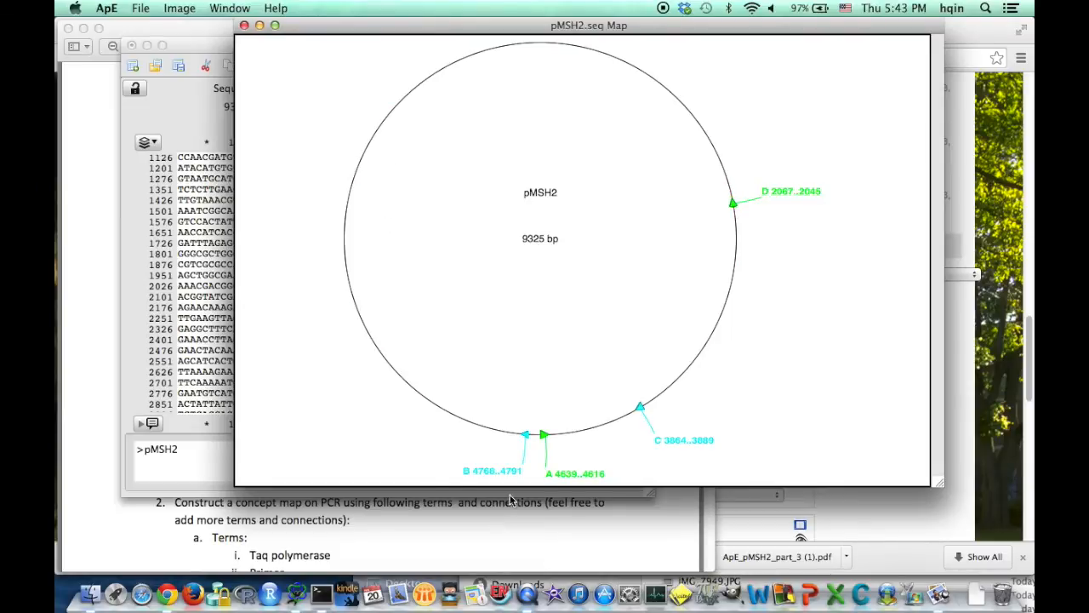
click(684, 440)
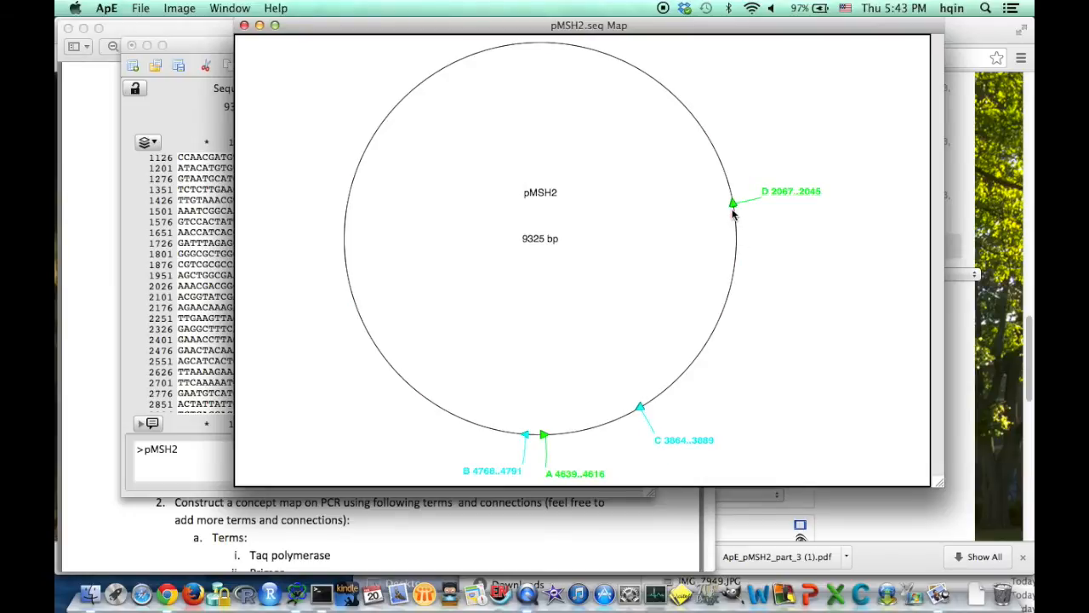
mouse_move(709, 330)
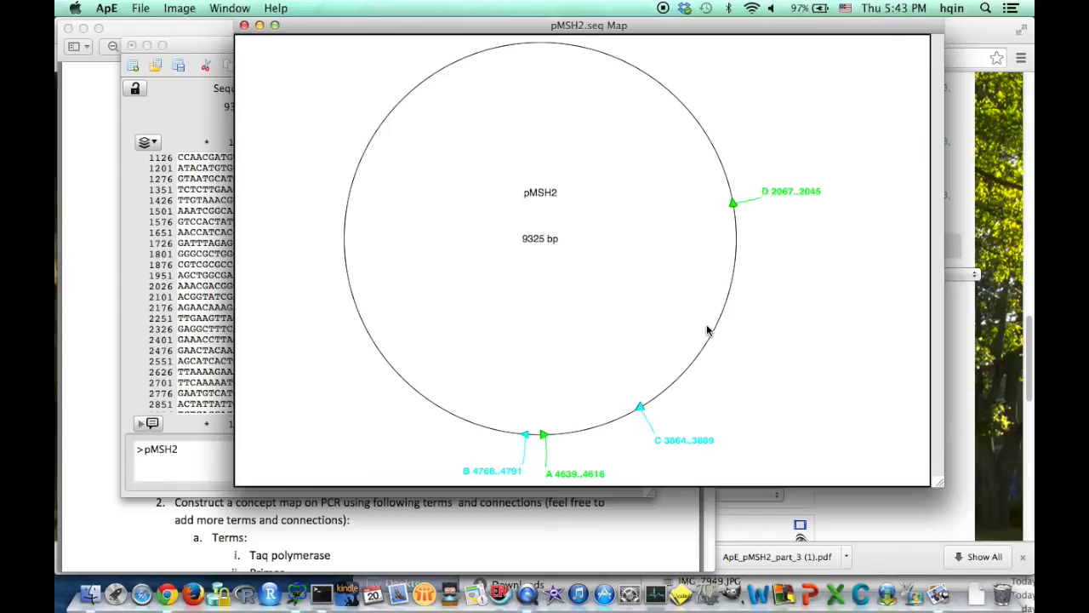
mouse_move(520, 252)
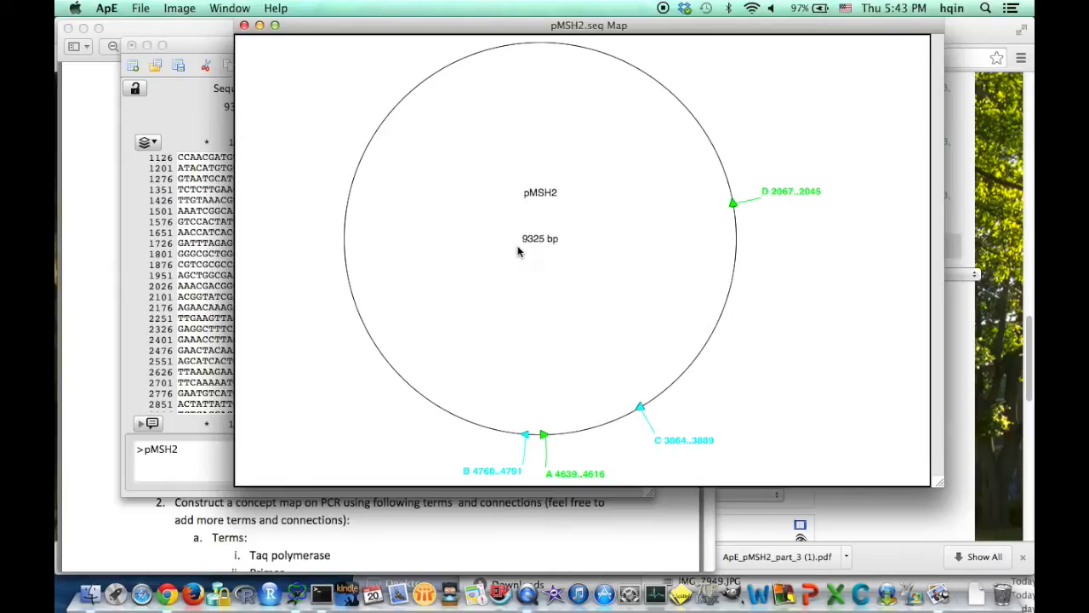
mouse_move(529, 251)
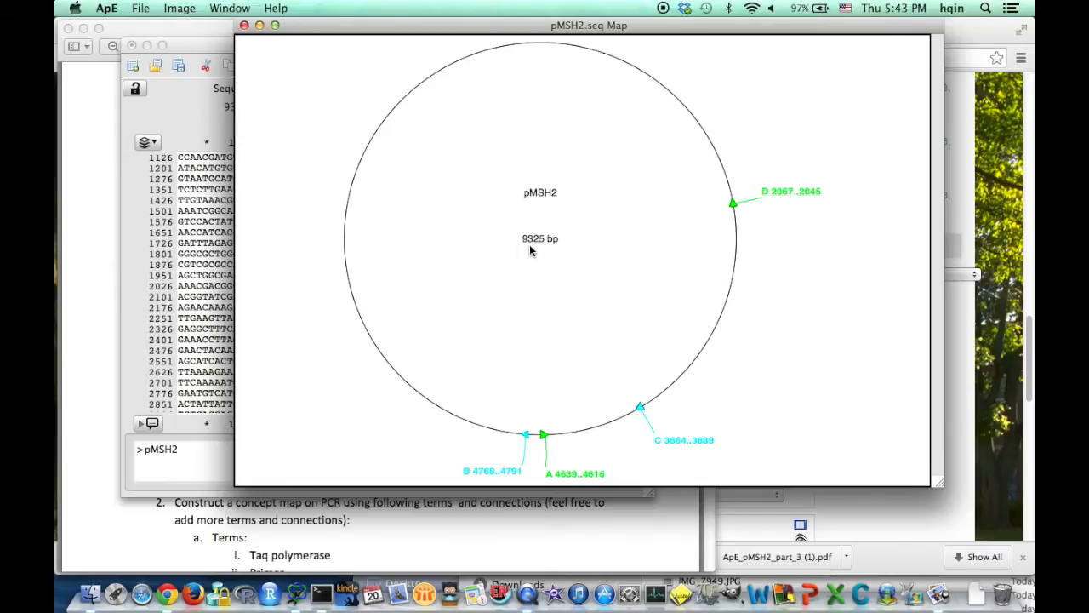
mouse_move(675, 401)
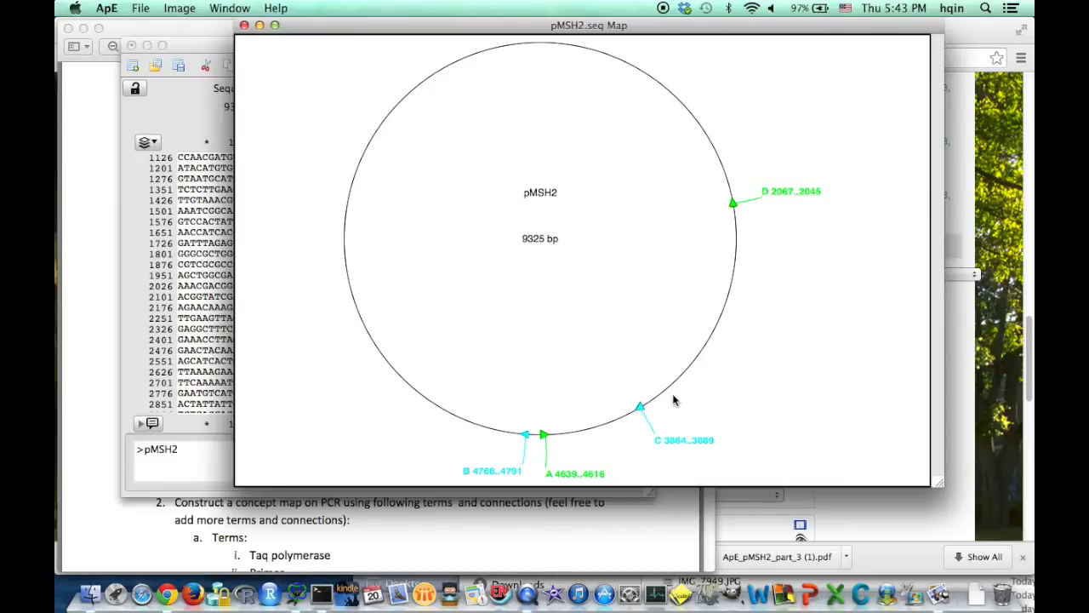
mouse_move(529, 268)
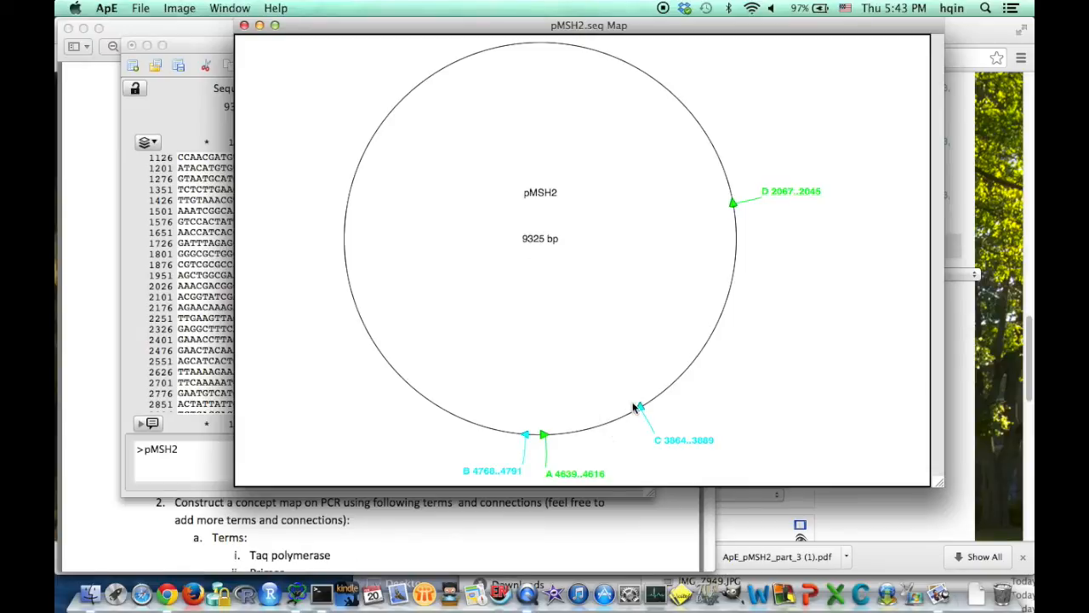
mouse_move(483, 331)
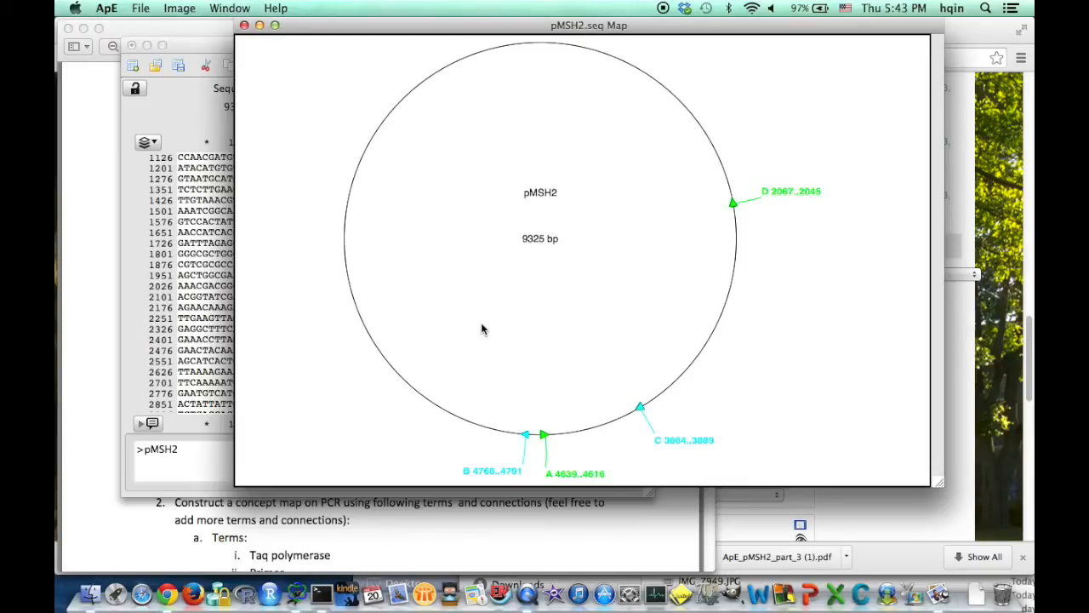
mouse_move(552, 322)
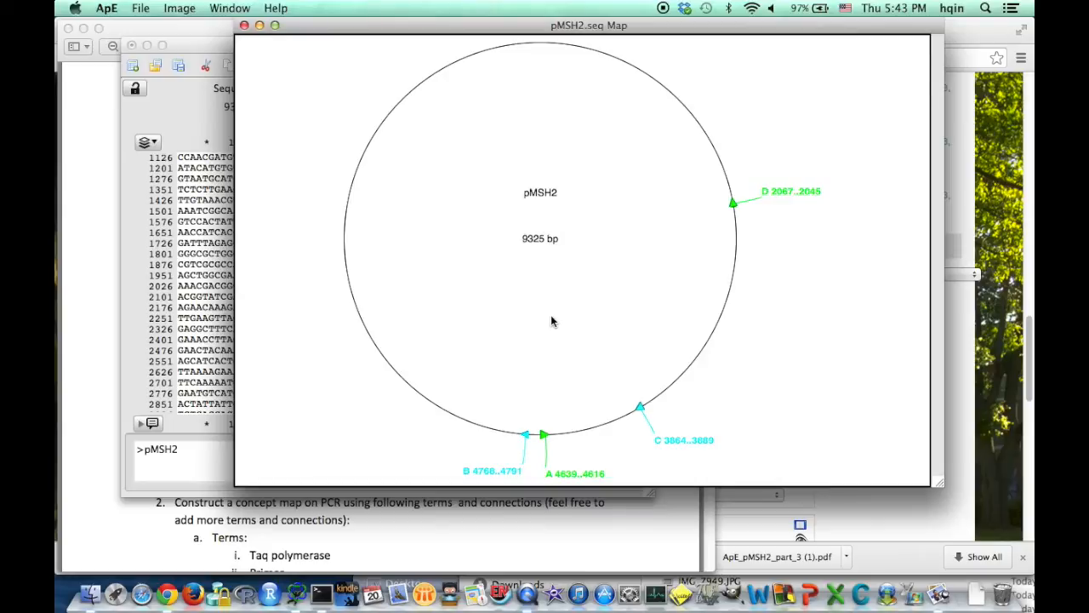
mouse_move(558, 451)
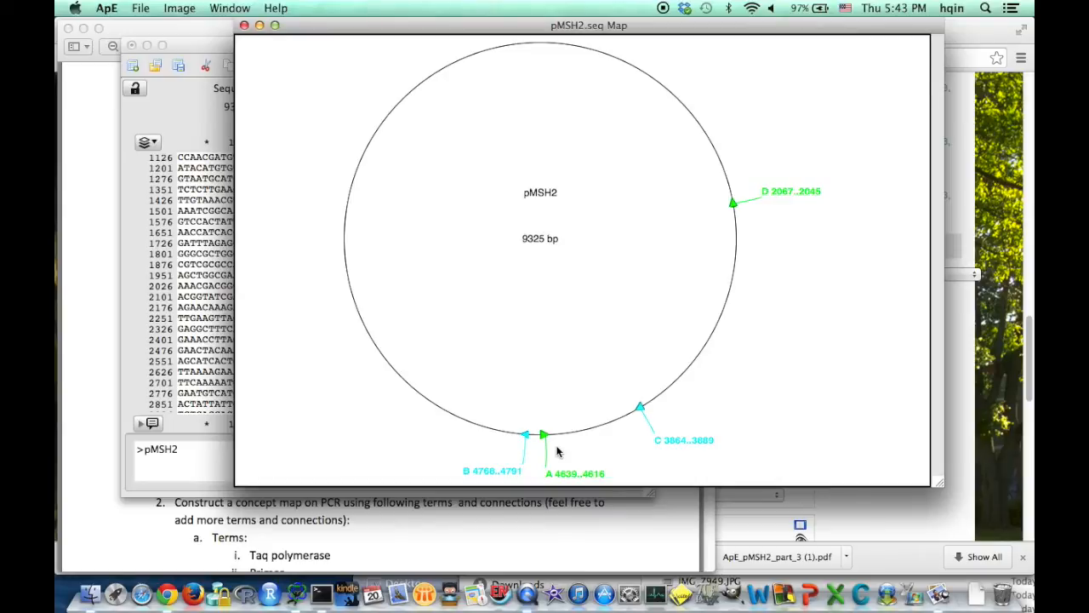
click(734, 203)
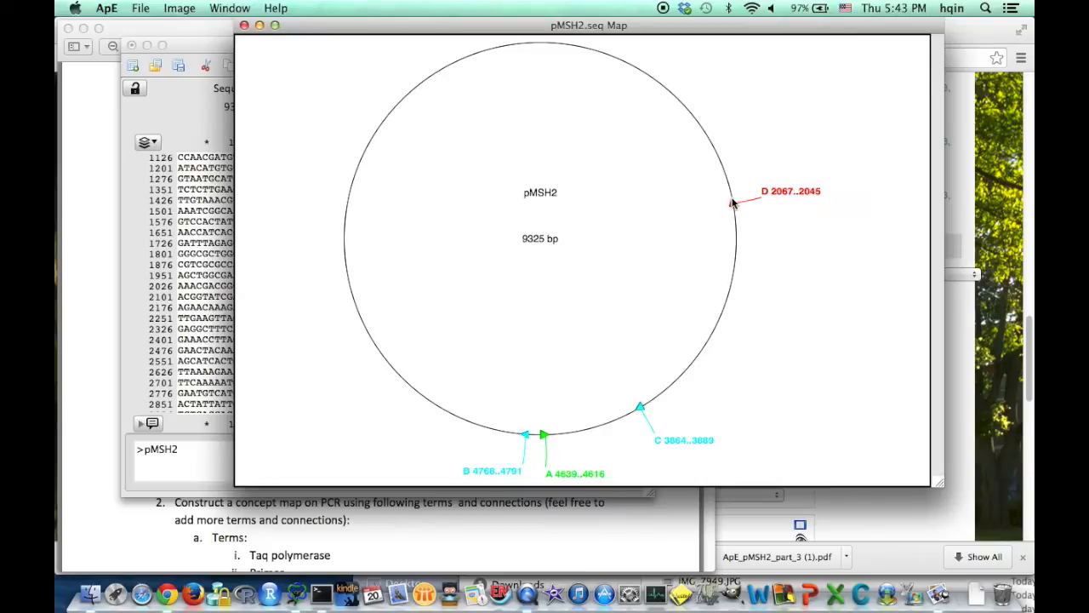
mouse_move(731, 204)
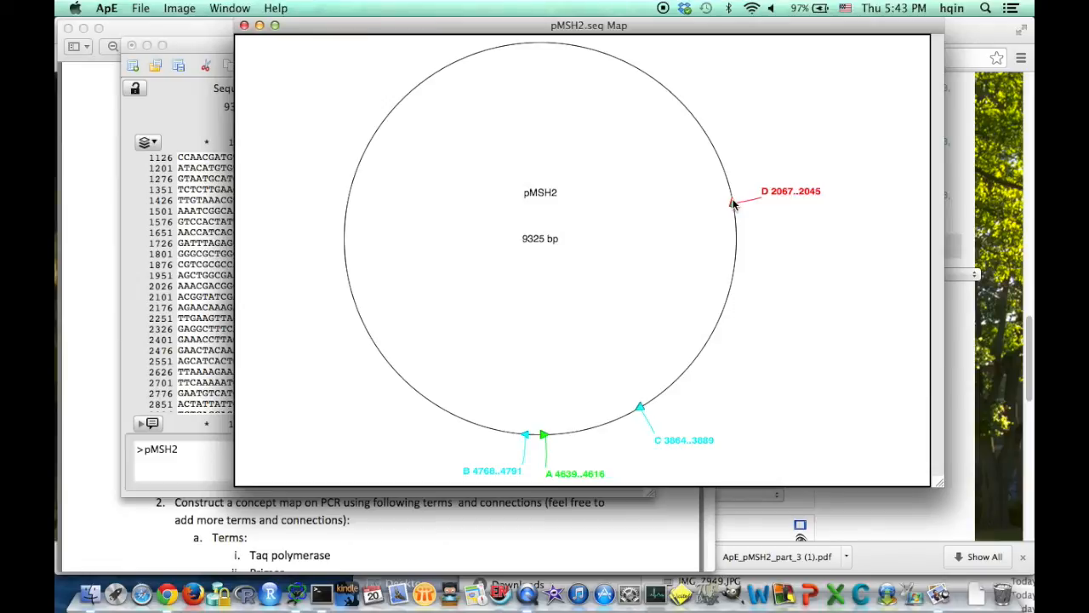
click(734, 202)
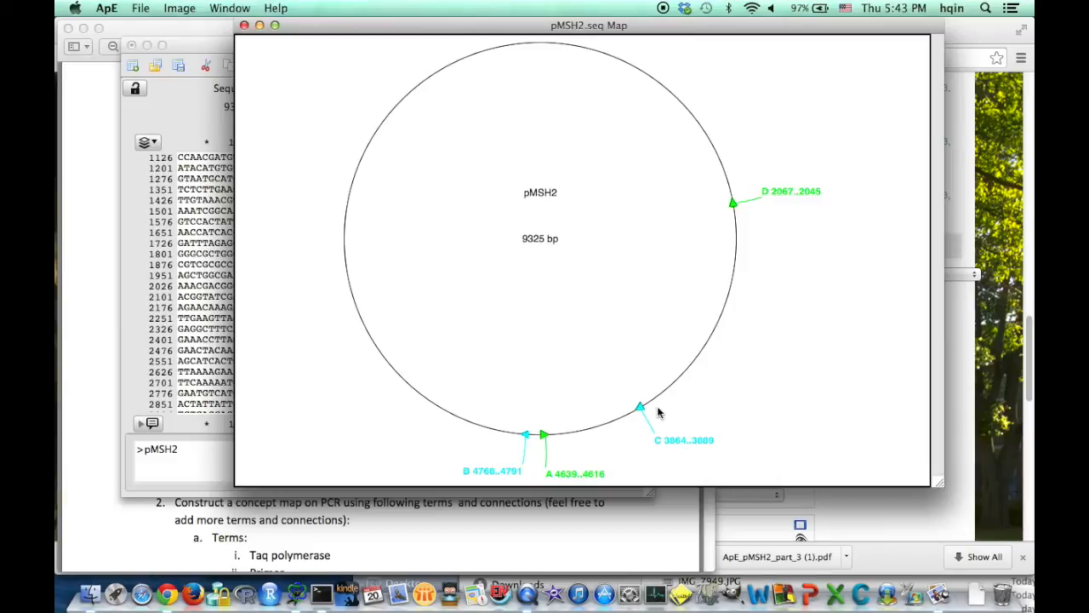
click(733, 204)
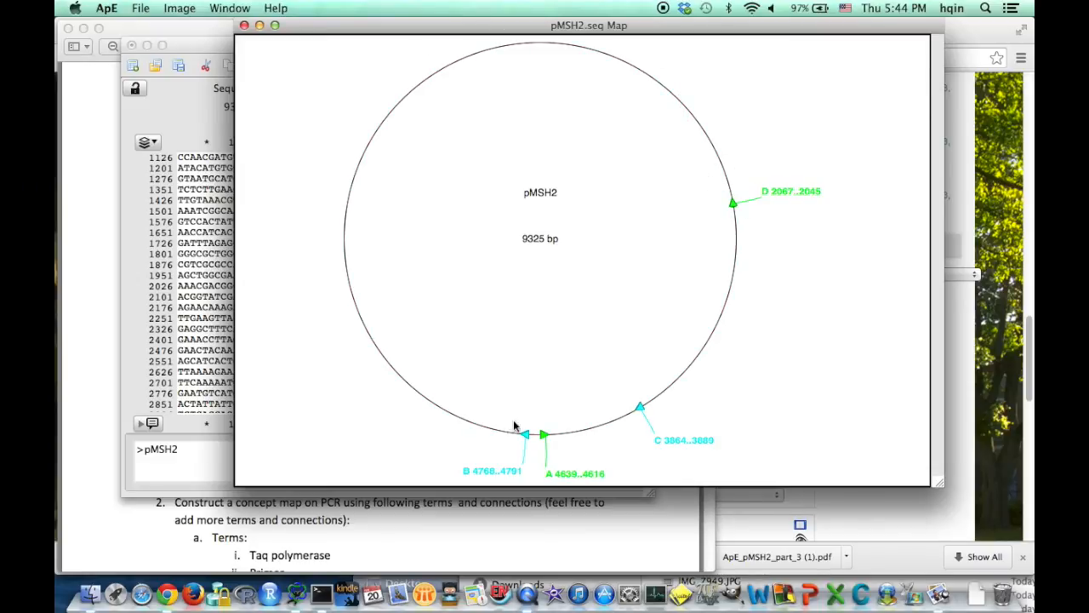
mouse_move(534, 464)
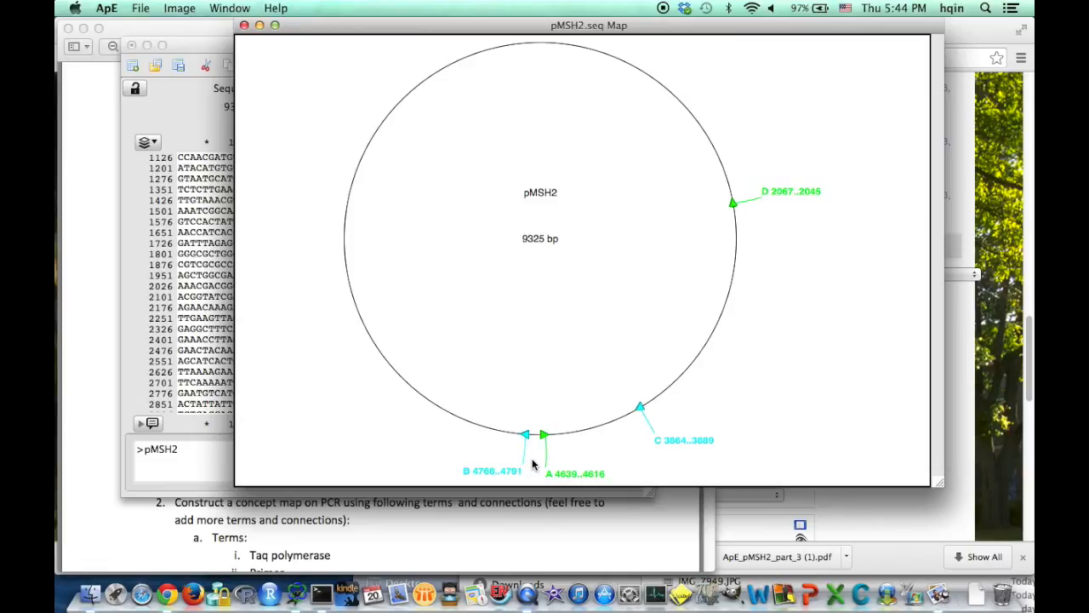
mouse_move(512, 371)
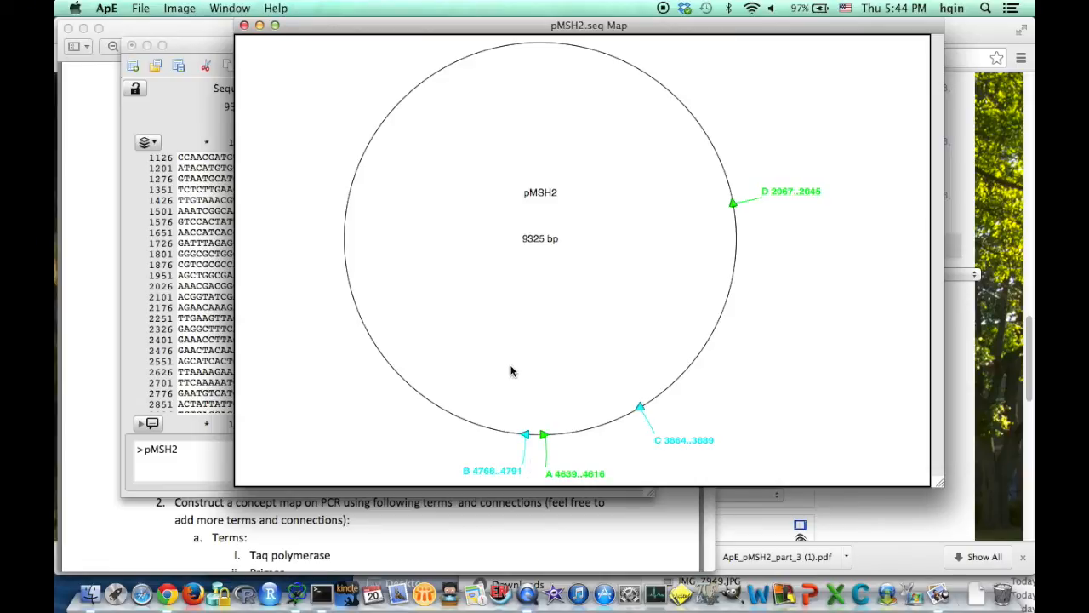